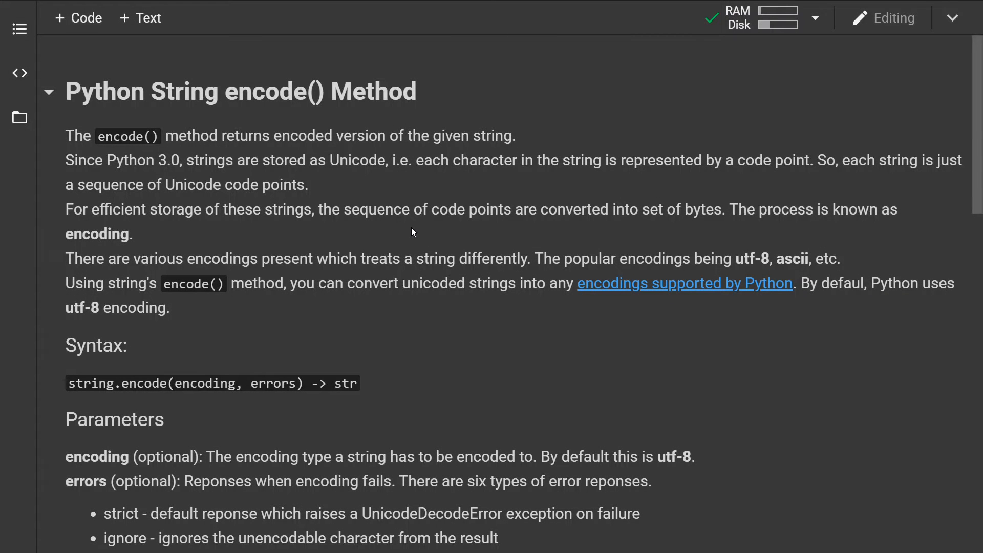
{"action": "mouse_move", "coordinate": [332, 191]}
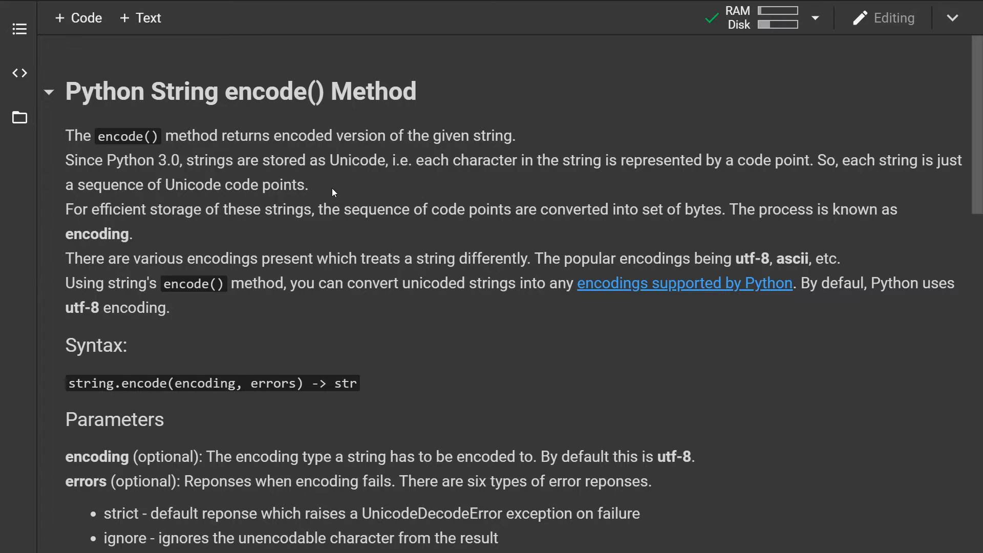
{"action": "mouse_move", "coordinate": [174, 181]}
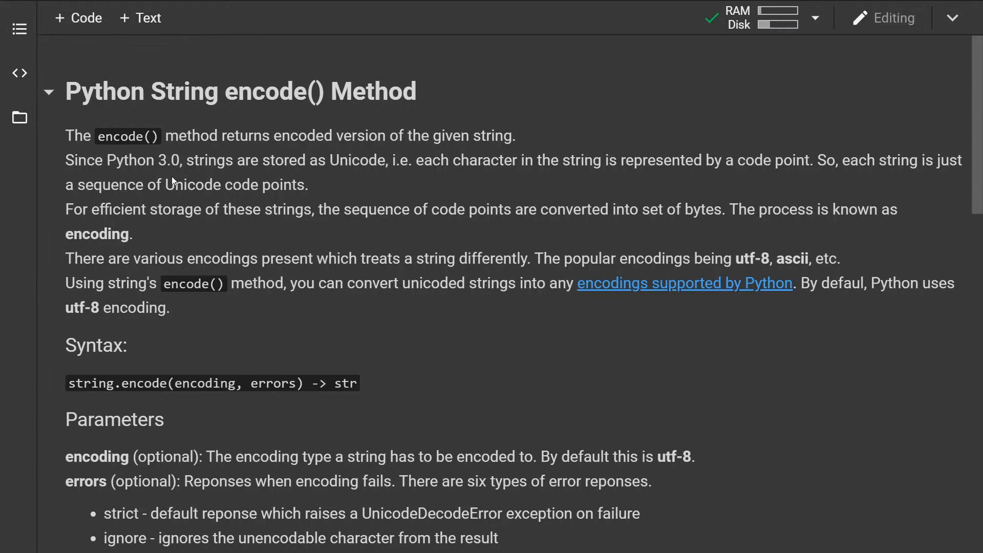
{"action": "mouse_move", "coordinate": [330, 224]}
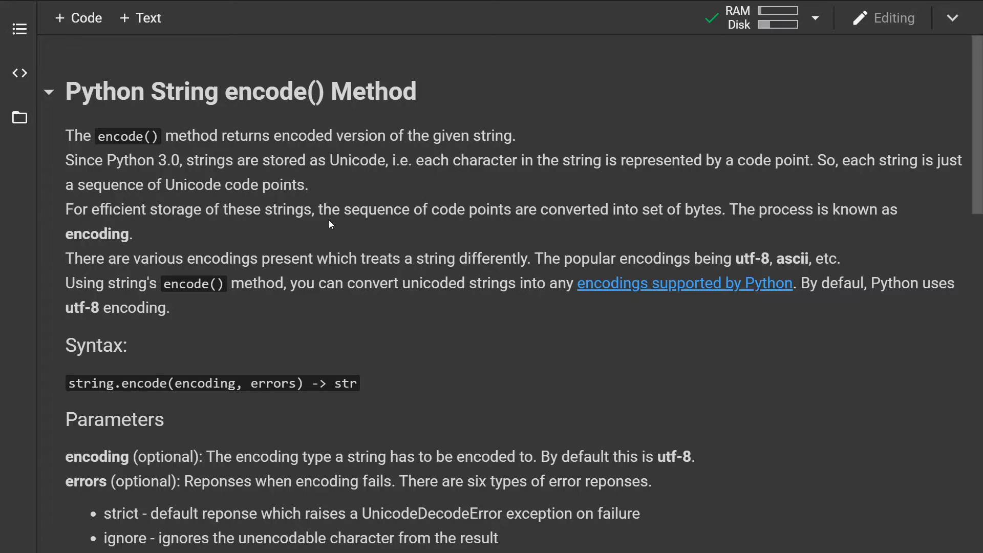
{"action": "mouse_move", "coordinate": [347, 235]}
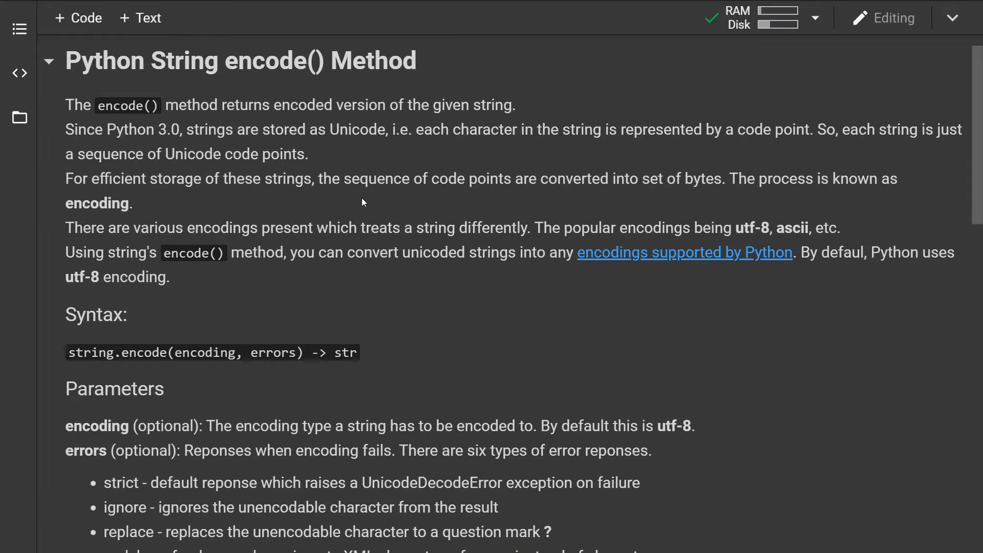
{"action": "mouse_move", "coordinate": [455, 205]}
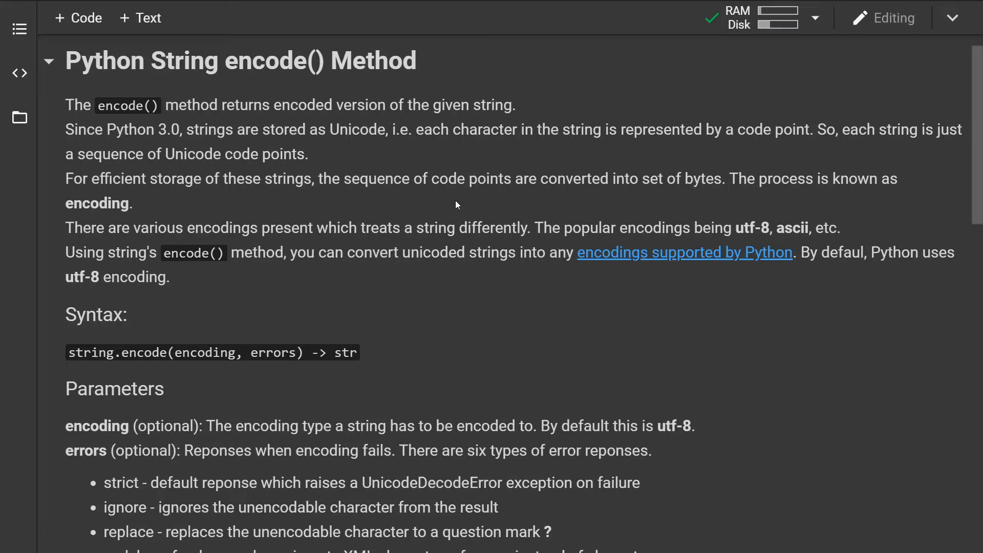
{"action": "mouse_move", "coordinate": [543, 205]}
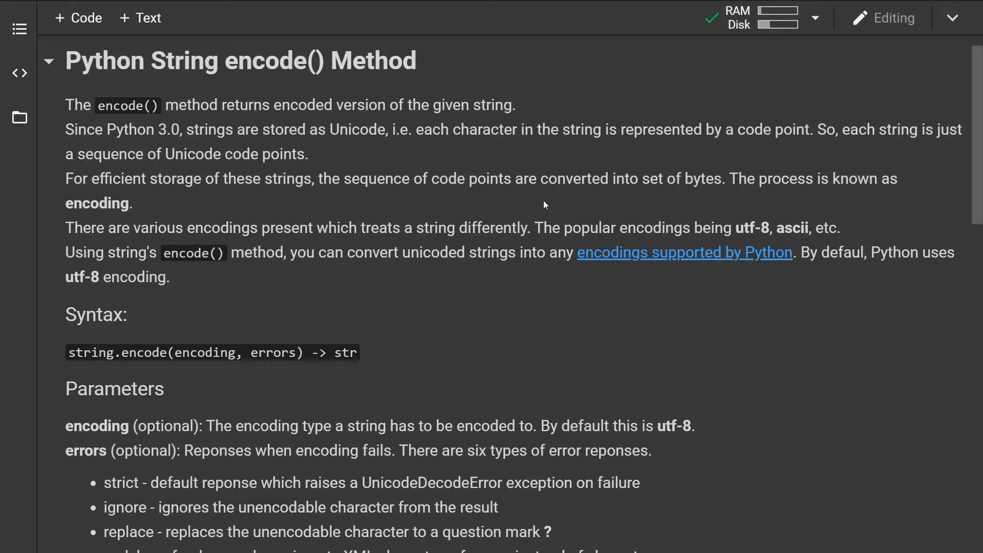
{"action": "mouse_move", "coordinate": [392, 216]}
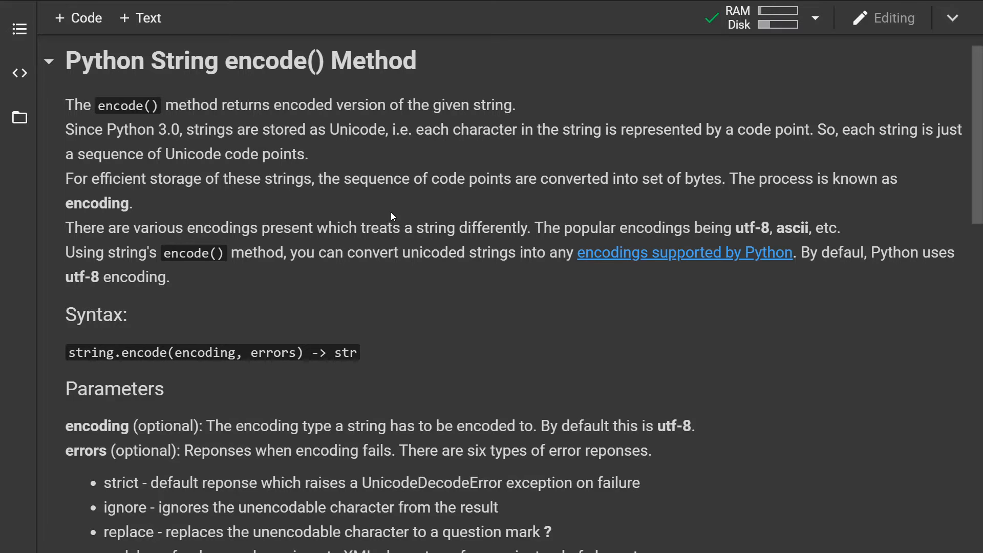
- Scroll through the codecs docs' Standard Encodings table of codecs, aliases and languages
{"action": "scroll", "scroll_direction": "down", "scroll_amount": 3}
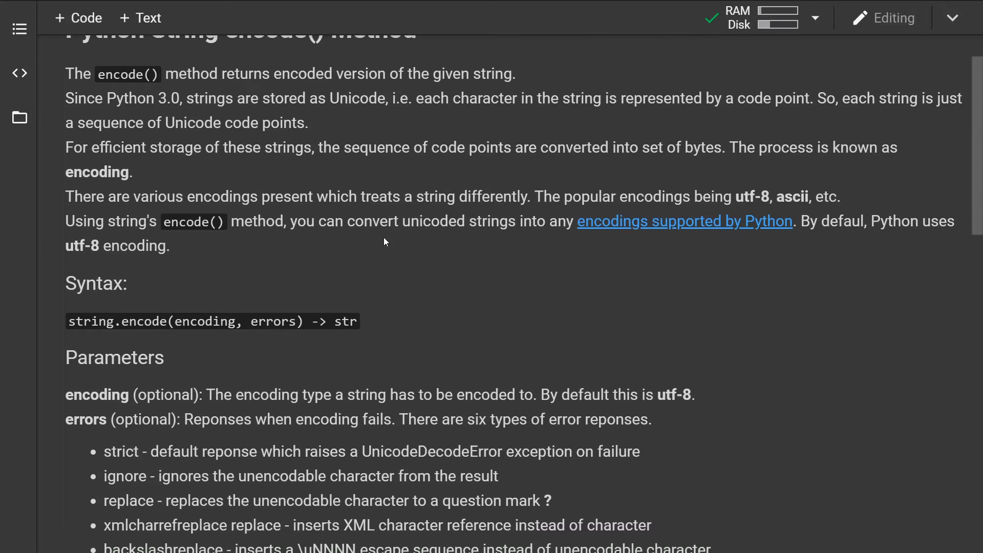
{"action": "mouse_move", "coordinate": [377, 258]}
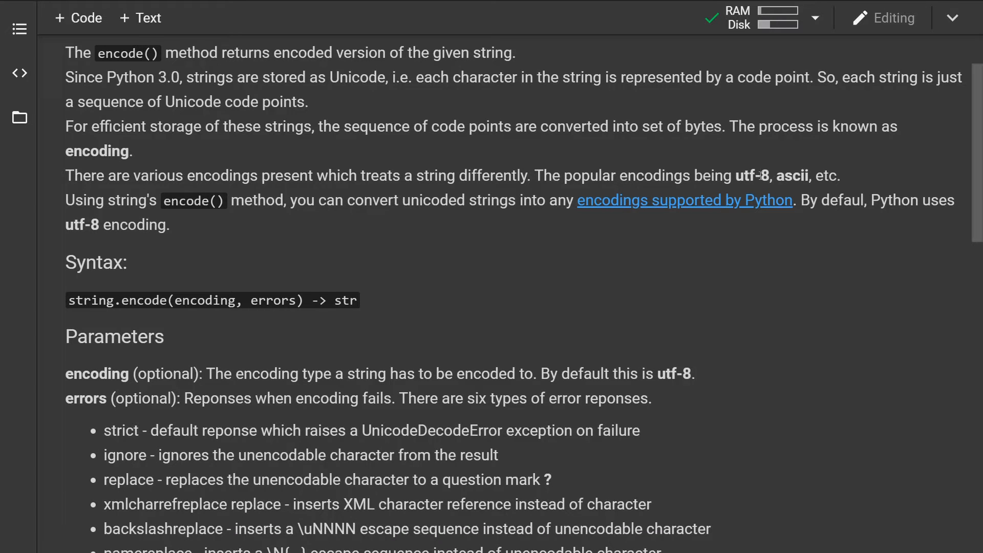
{"action": "mouse_move", "coordinate": [628, 203]}
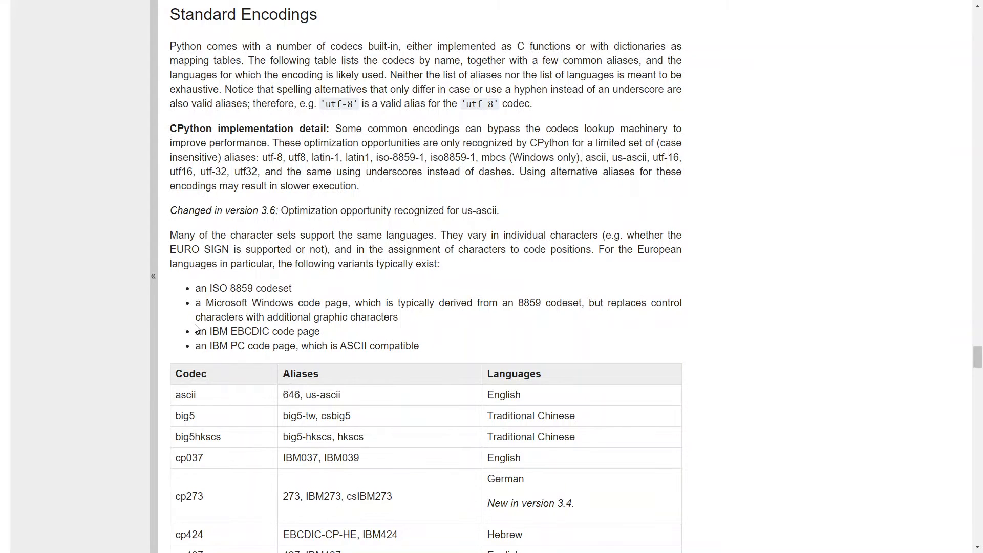
{"action": "scroll", "scroll_direction": "down", "scroll_amount": 3}
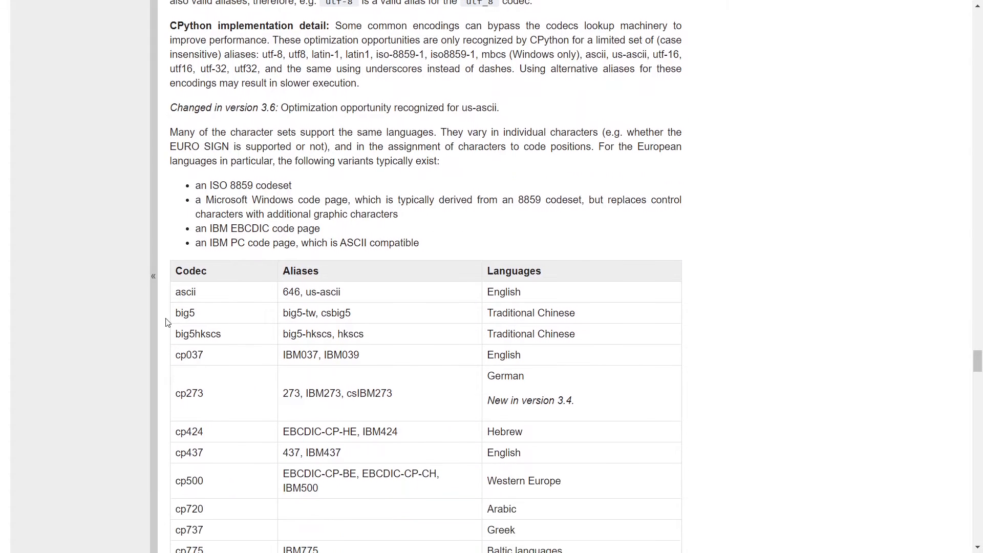
{"action": "scroll", "scroll_direction": "down", "scroll_amount": 3}
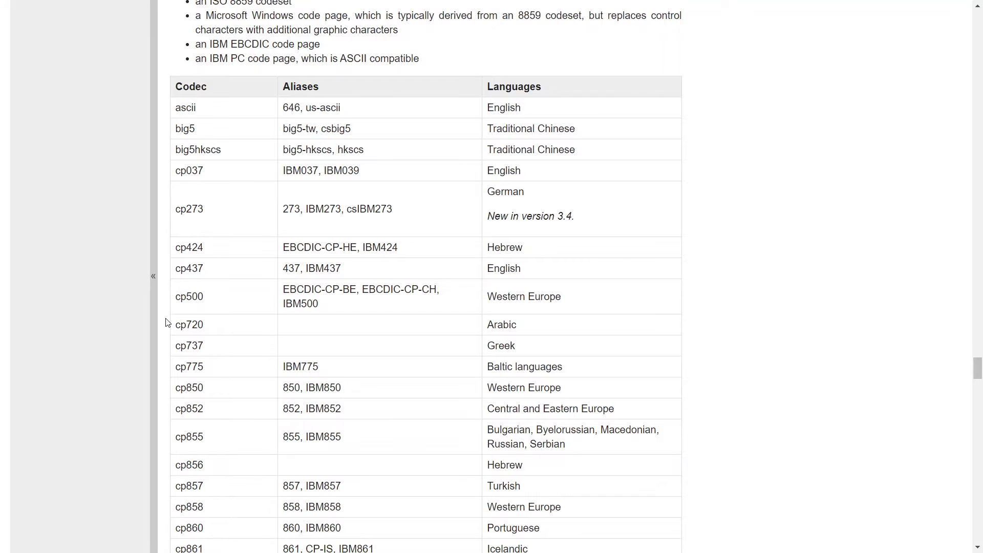
{"action": "scroll", "scroll_direction": "down", "scroll_amount": 3}
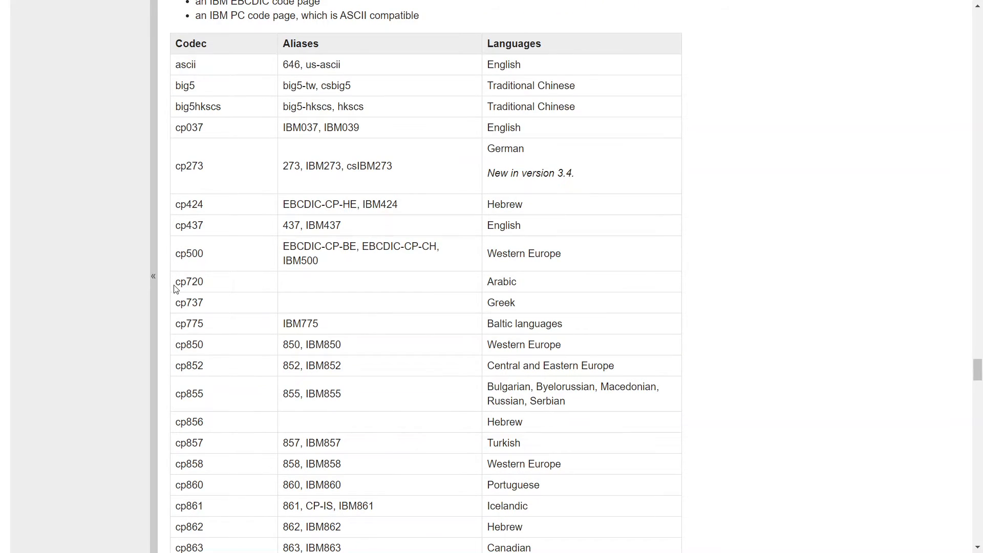
{"action": "scroll", "scroll_direction": "down", "scroll_amount": 3}
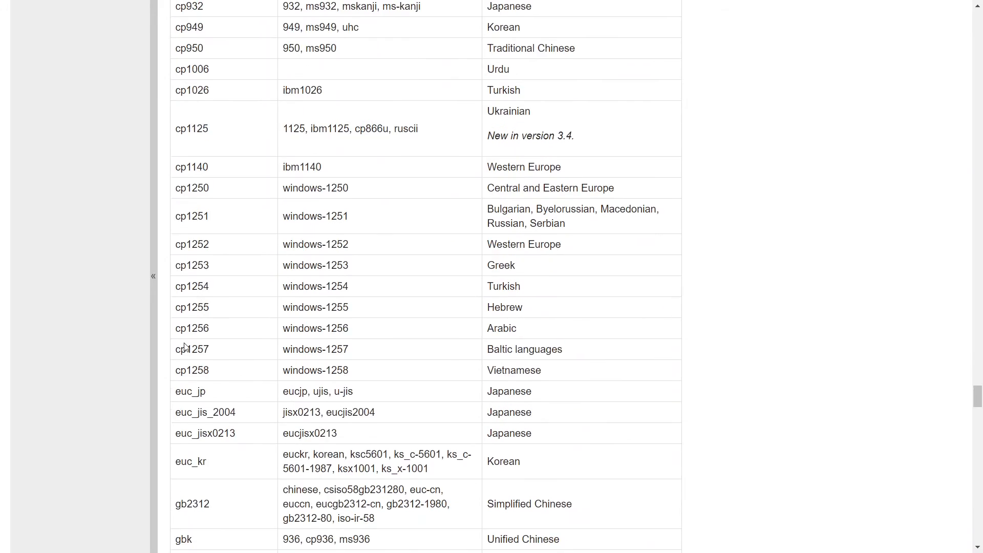
{"action": "scroll", "scroll_direction": "down", "scroll_amount": 3}
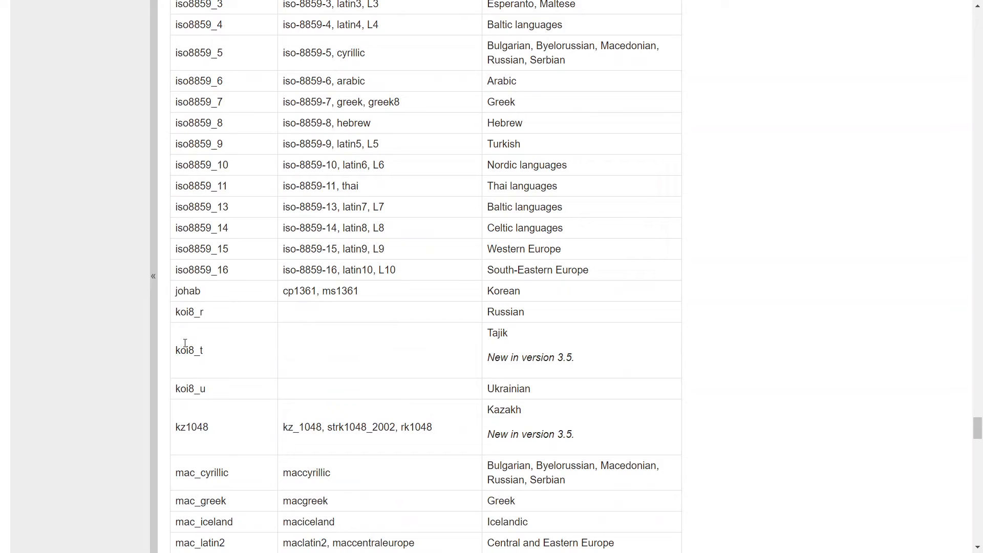
{"action": "scroll", "scroll_direction": "down", "scroll_amount": 3}
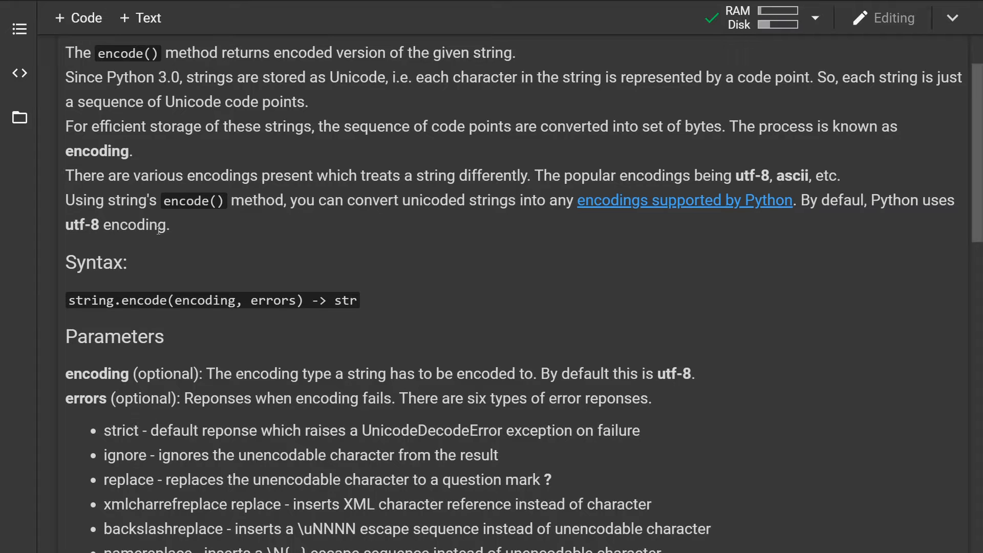
- Scroll past the Parameters and Returns notes down to the Example1, Example2 and Example3 cells
{"action": "scroll", "scroll_direction": "down", "scroll_amount": 3}
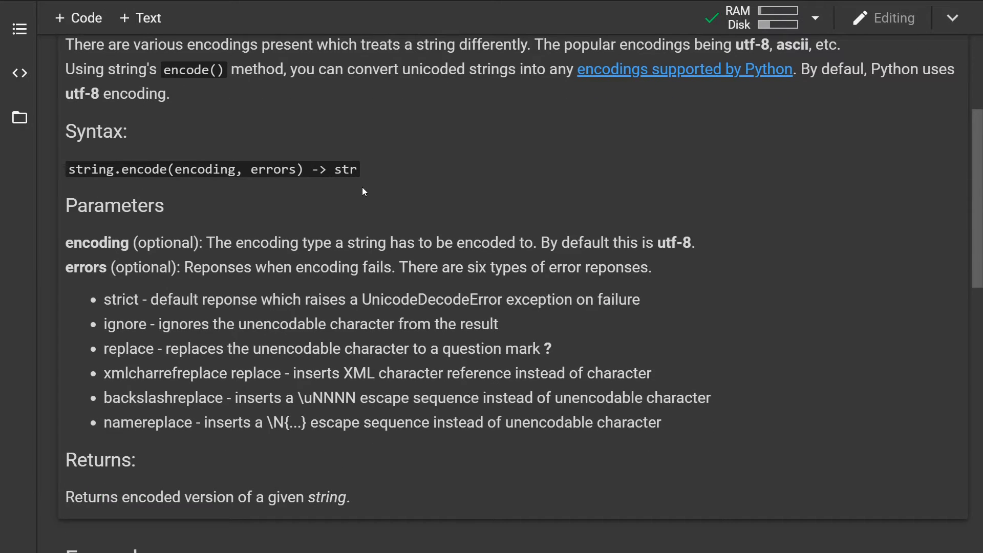
{"action": "scroll", "scroll_direction": "down", "scroll_amount": 3}
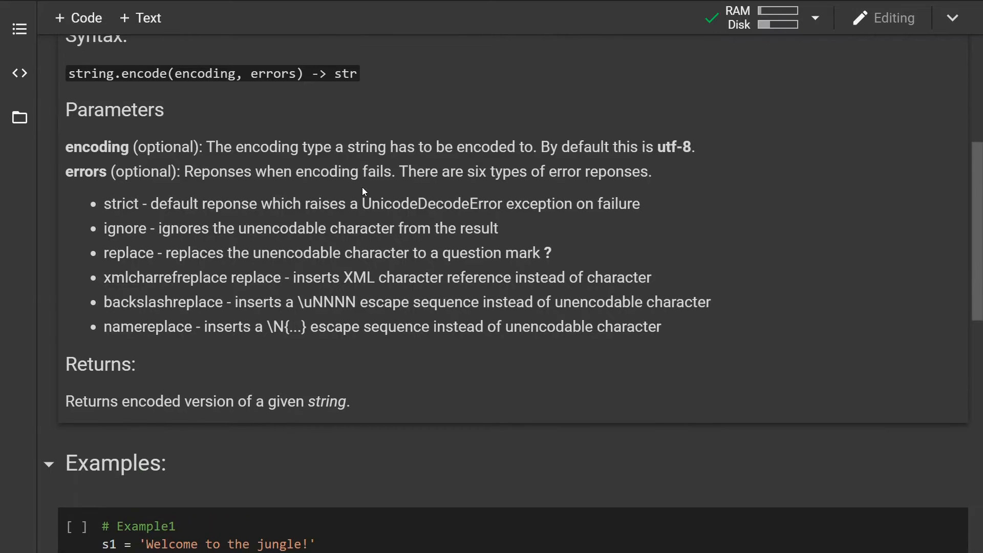
{"action": "mouse_move", "coordinate": [255, 221]}
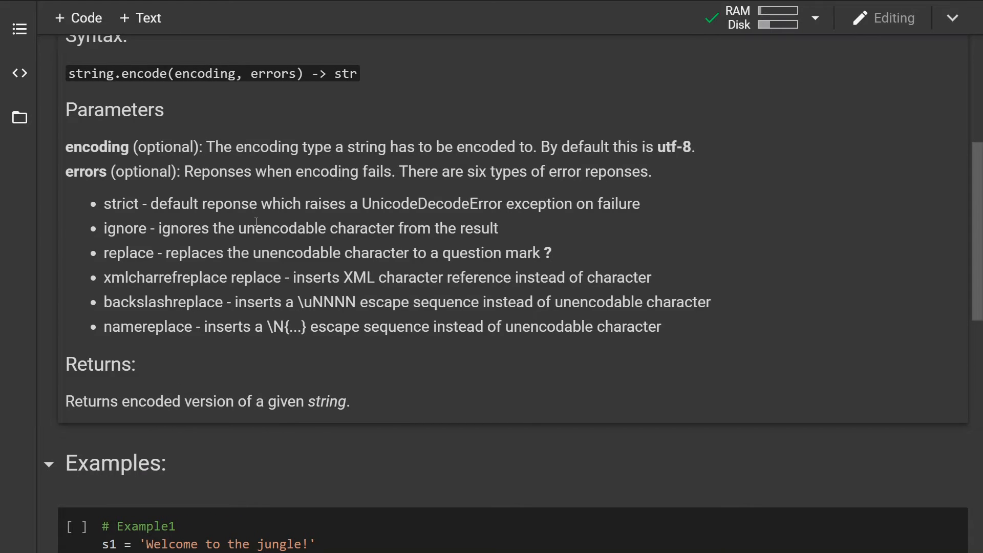
{"action": "mouse_move", "coordinate": [293, 193]}
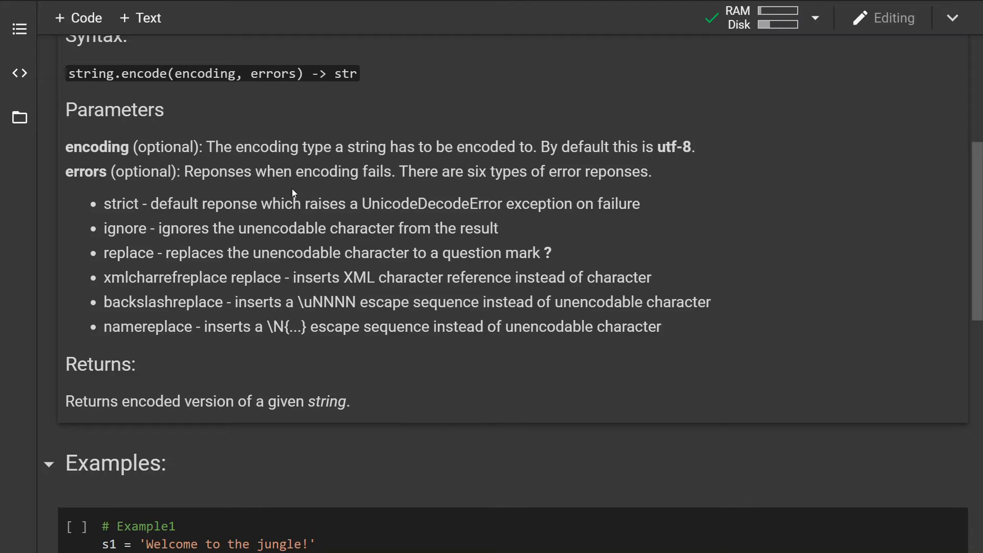
{"action": "mouse_move", "coordinate": [351, 186]}
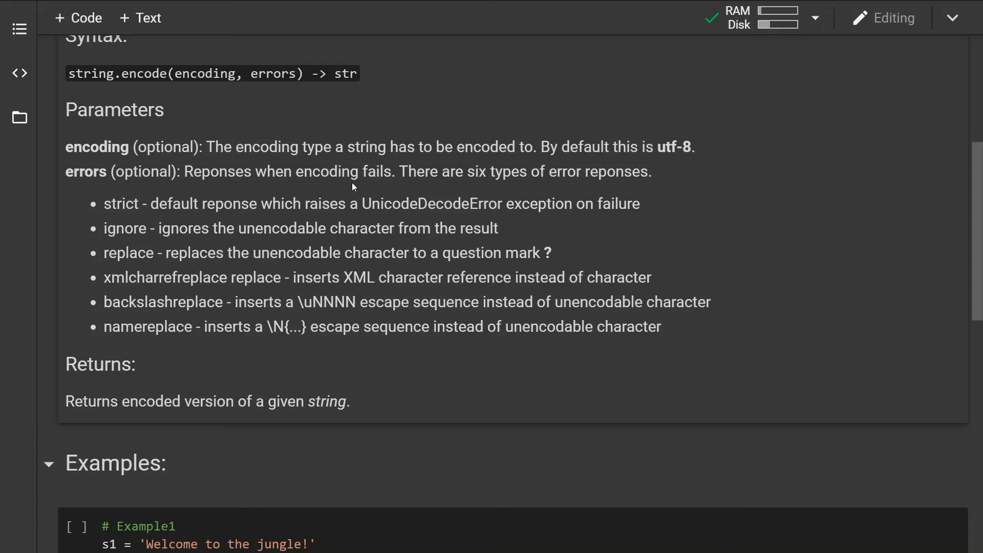
{"action": "mouse_move", "coordinate": [677, 142]}
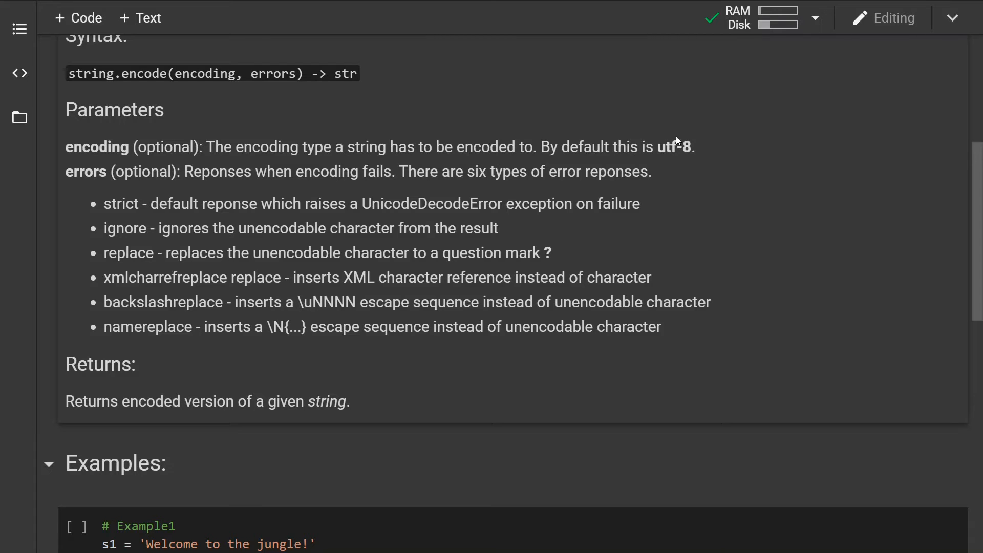
{"action": "mouse_move", "coordinate": [210, 174]}
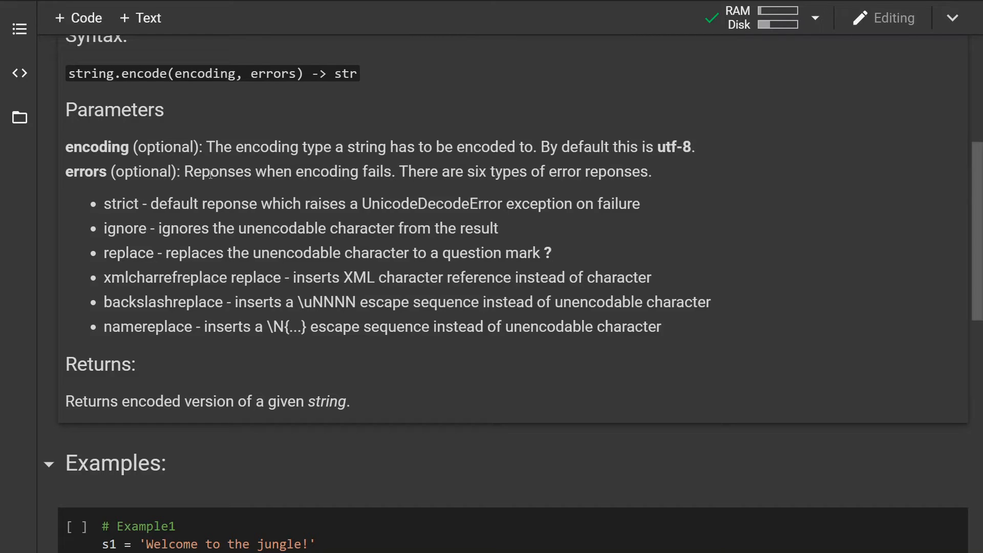
{"action": "mouse_move", "coordinate": [233, 196]}
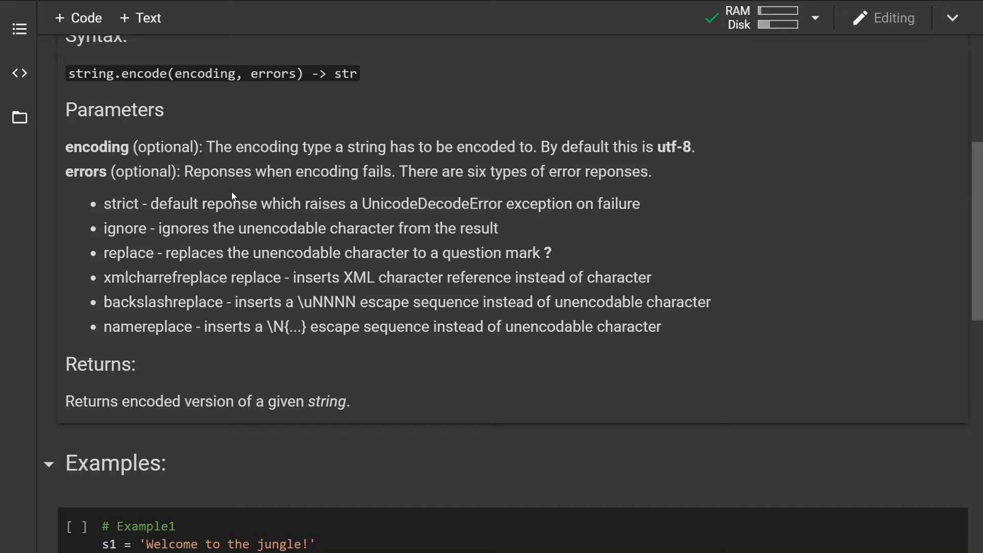
{"action": "mouse_move", "coordinate": [262, 189]}
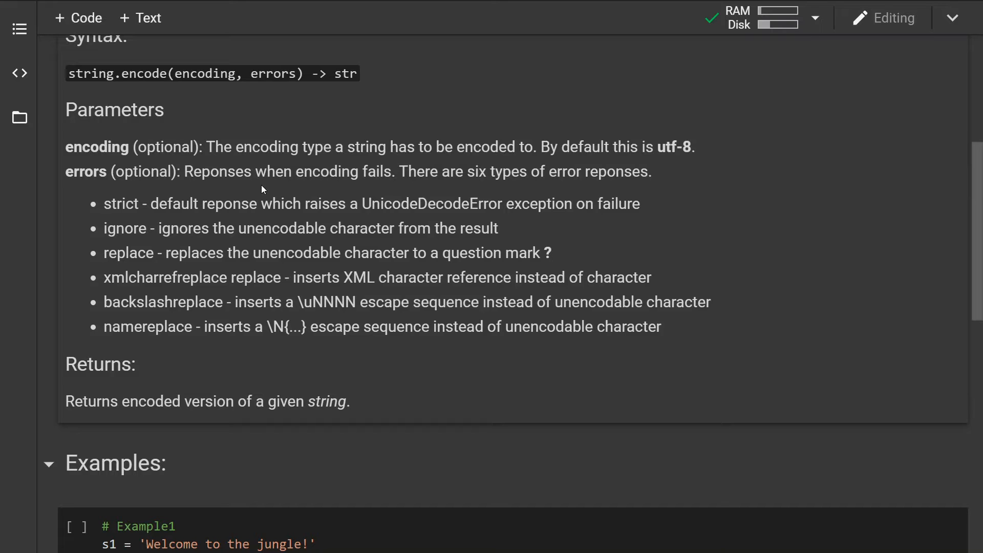
{"action": "mouse_move", "coordinate": [303, 193]}
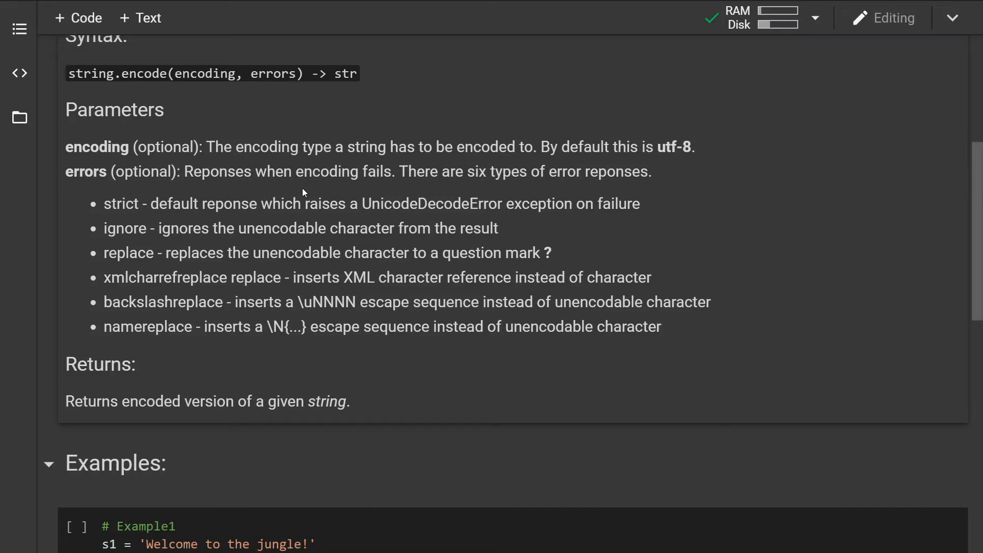
{"action": "mouse_move", "coordinate": [332, 191]}
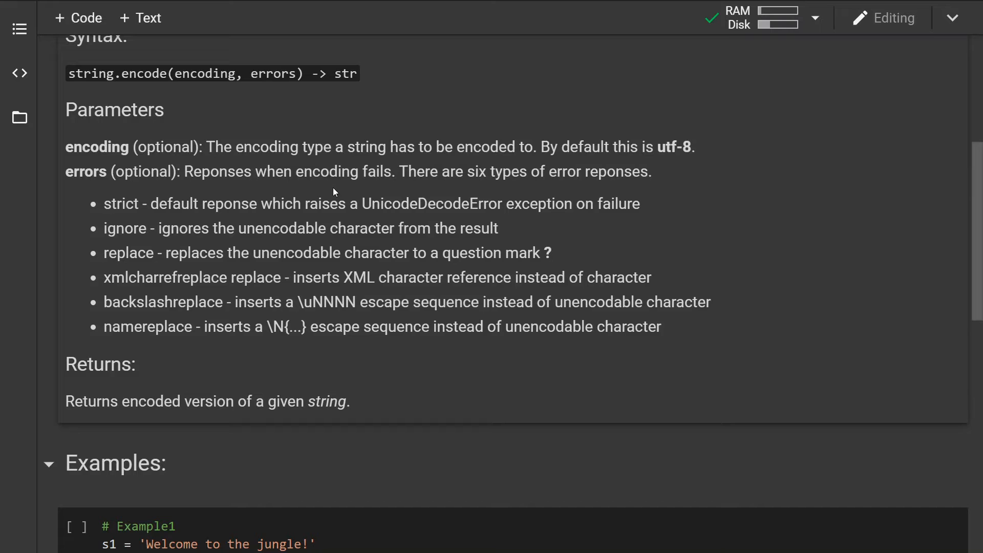
{"action": "mouse_move", "coordinate": [337, 185]}
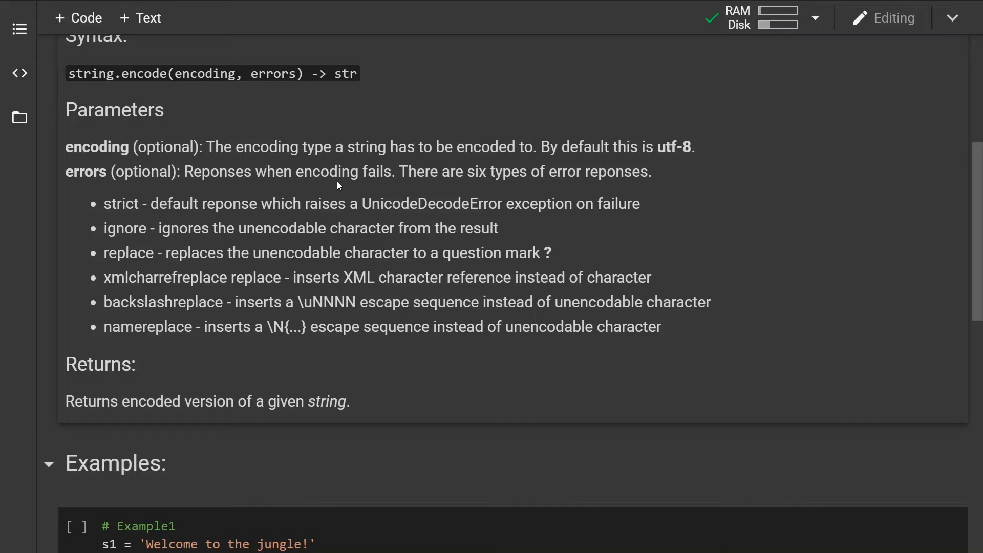
{"action": "scroll", "scroll_direction": "down", "scroll_amount": 3}
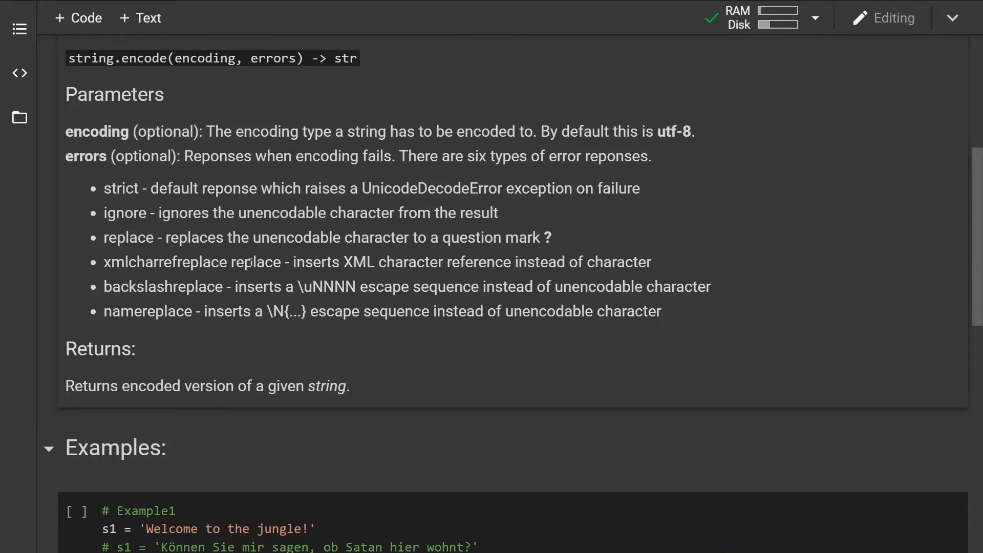
{"action": "mouse_move", "coordinate": [154, 229]}
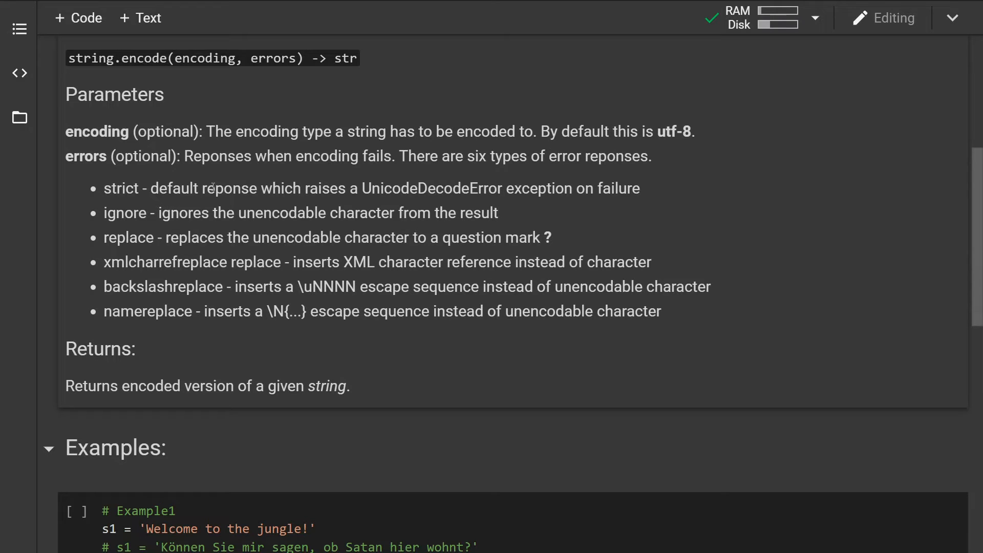
{"action": "mouse_move", "coordinate": [252, 180]}
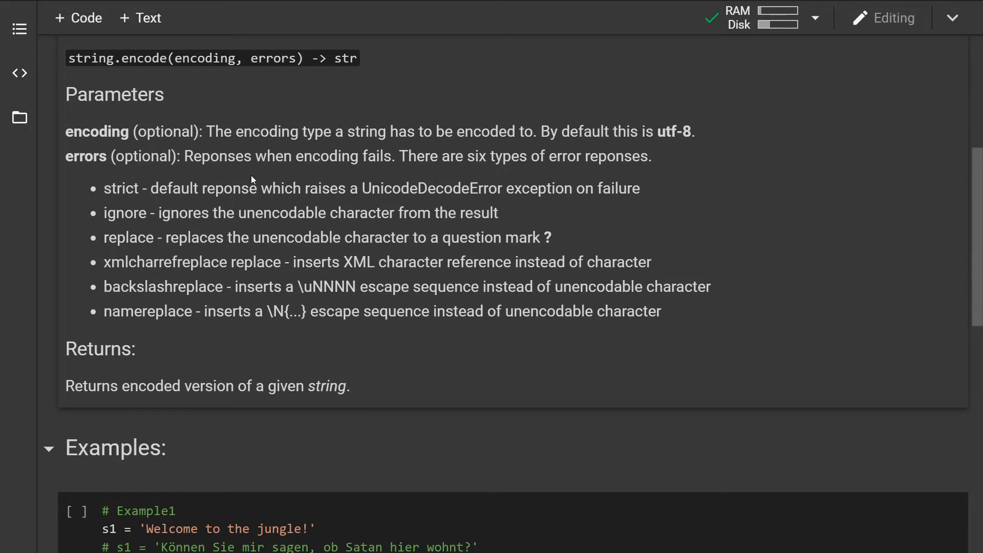
{"action": "mouse_move", "coordinate": [334, 197]}
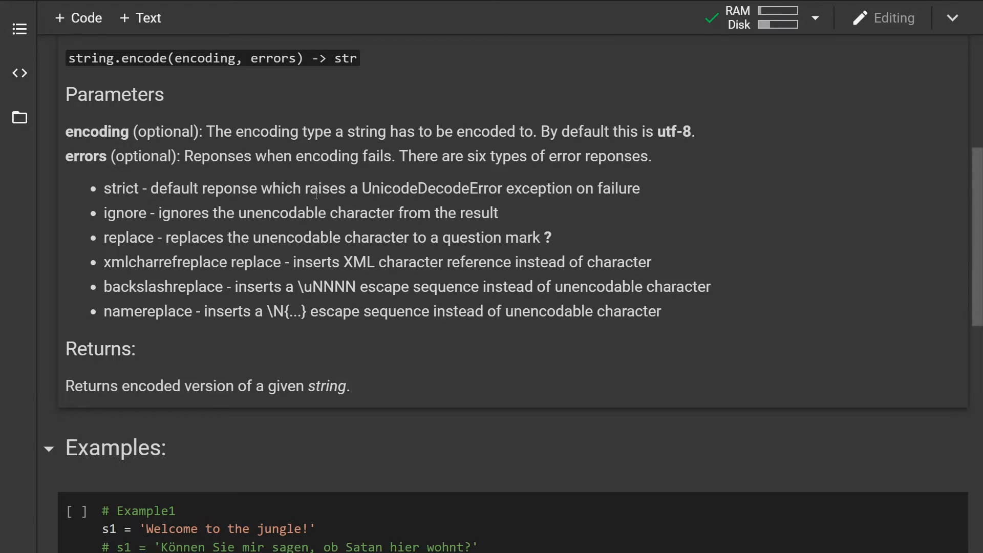
{"action": "scroll", "scroll_direction": "down", "scroll_amount": 3}
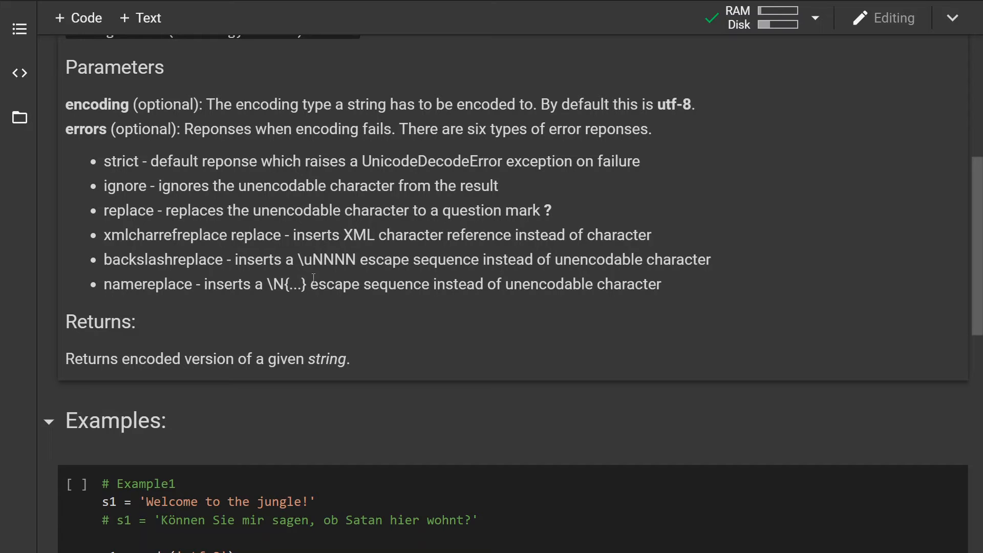
{"action": "mouse_move", "coordinate": [260, 206]}
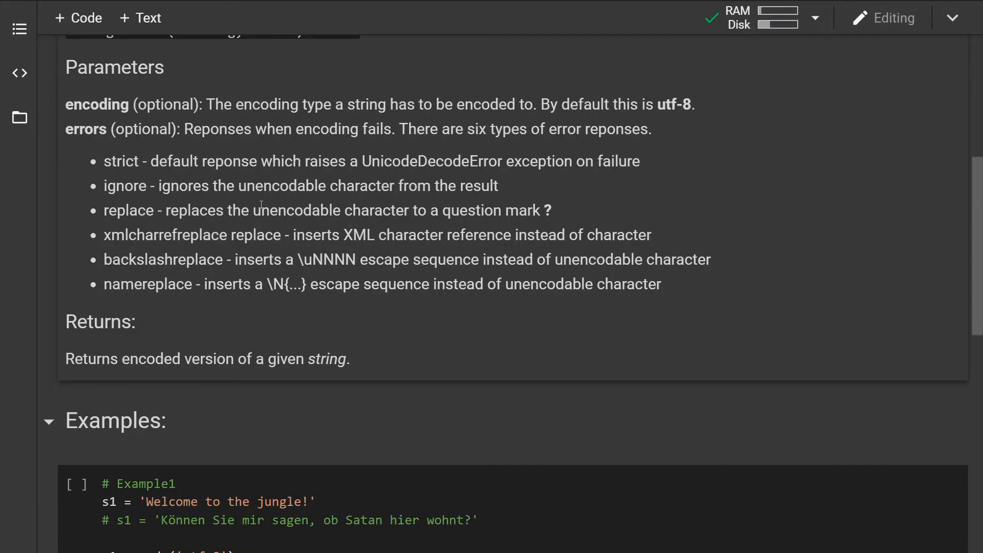
{"action": "scroll", "scroll_direction": "down", "scroll_amount": 3}
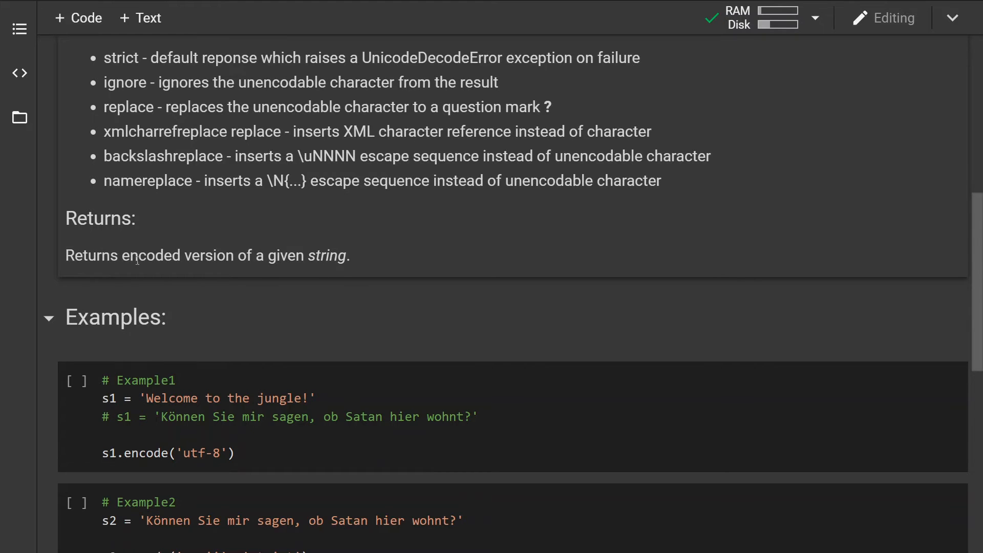
{"action": "mouse_move", "coordinate": [240, 255]}
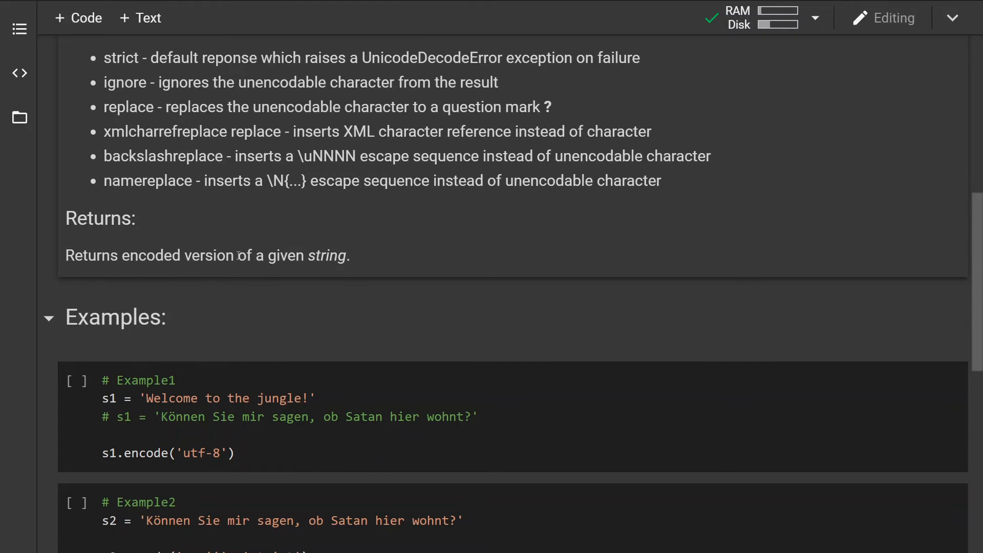
{"action": "mouse_move", "coordinate": [294, 261]}
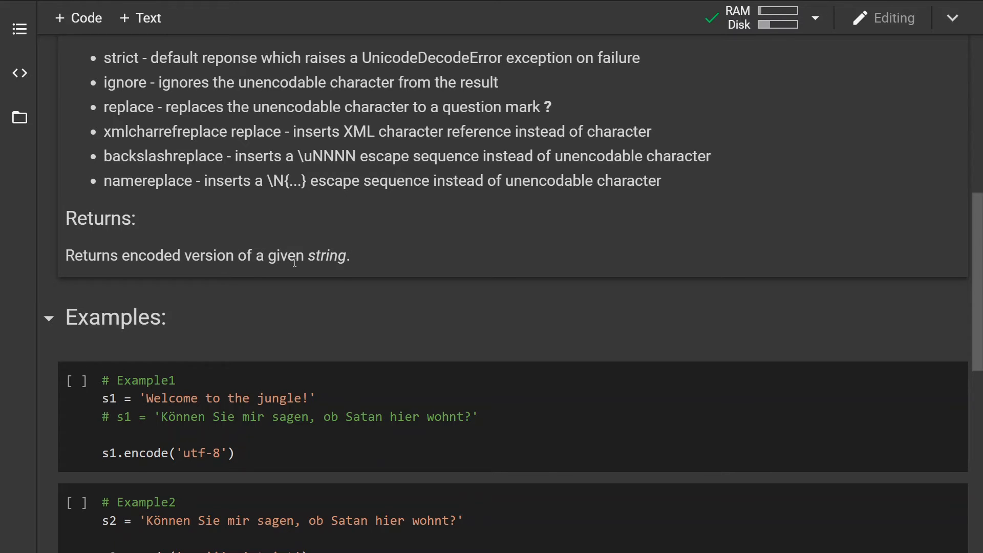
{"action": "scroll", "scroll_direction": "down", "scroll_amount": 3}
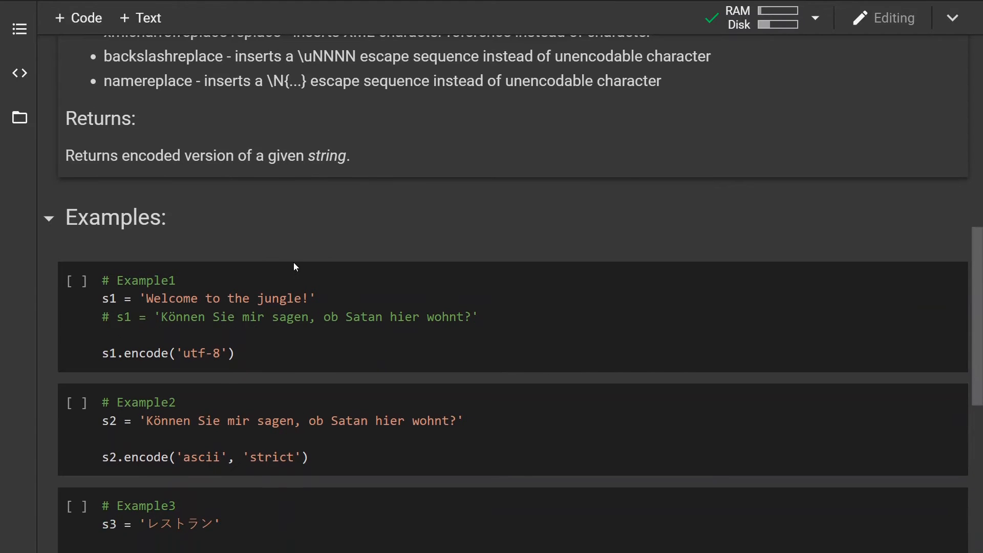
{"action": "scroll", "scroll_direction": "down", "scroll_amount": 3}
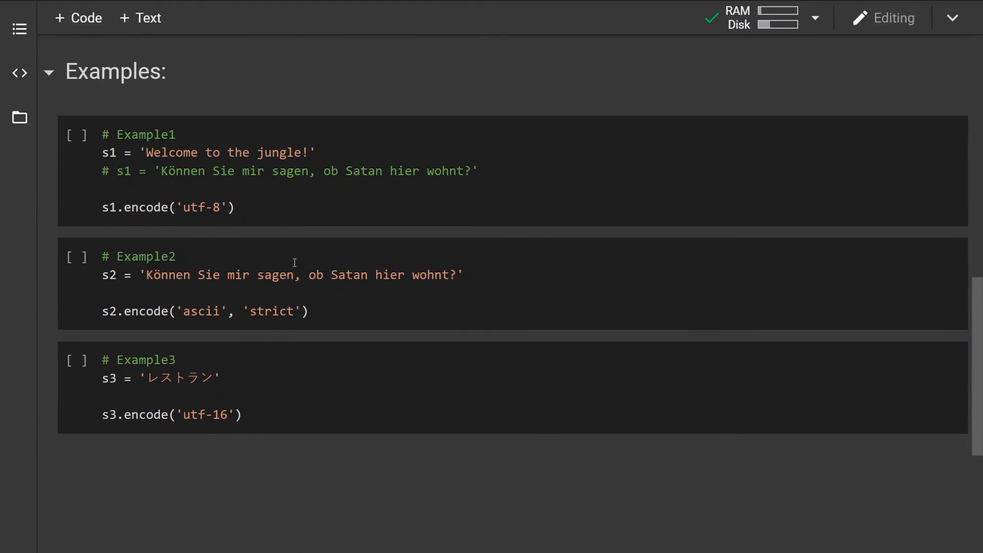
- Run Example1 for b'Welcome to the jungle!', then rerun it with the German sentence as s1 for its utf-8 bytes
{"action": "left_click", "coordinate": [257, 188]}
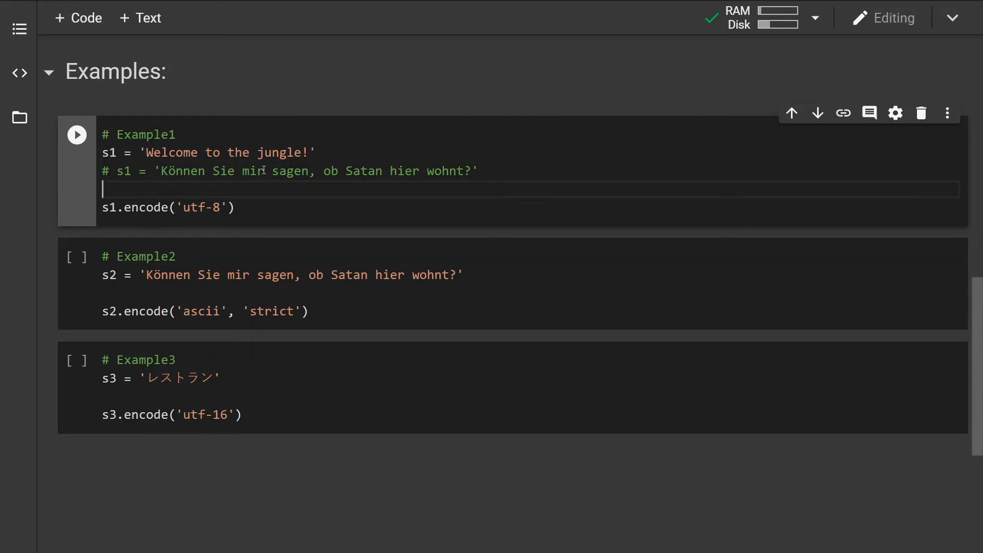
{"action": "left_click", "coordinate": [76, 135]}
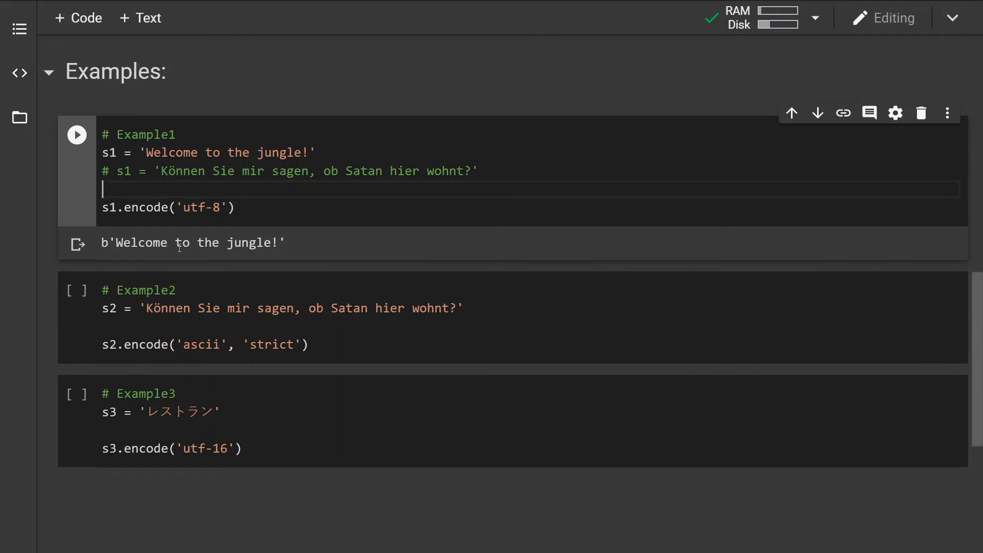
{"action": "mouse_move", "coordinate": [150, 174]}
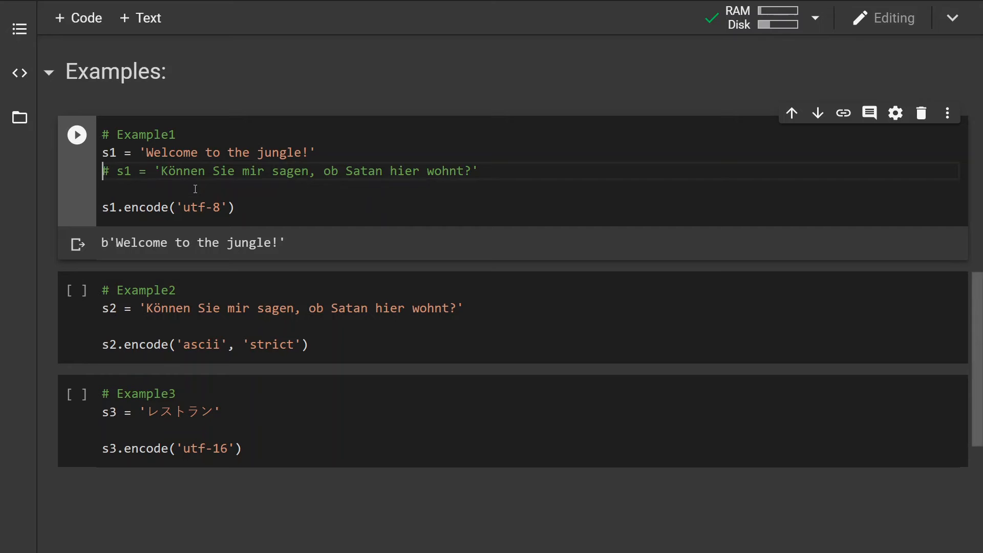
{"action": "left_click", "coordinate": [76, 134]}
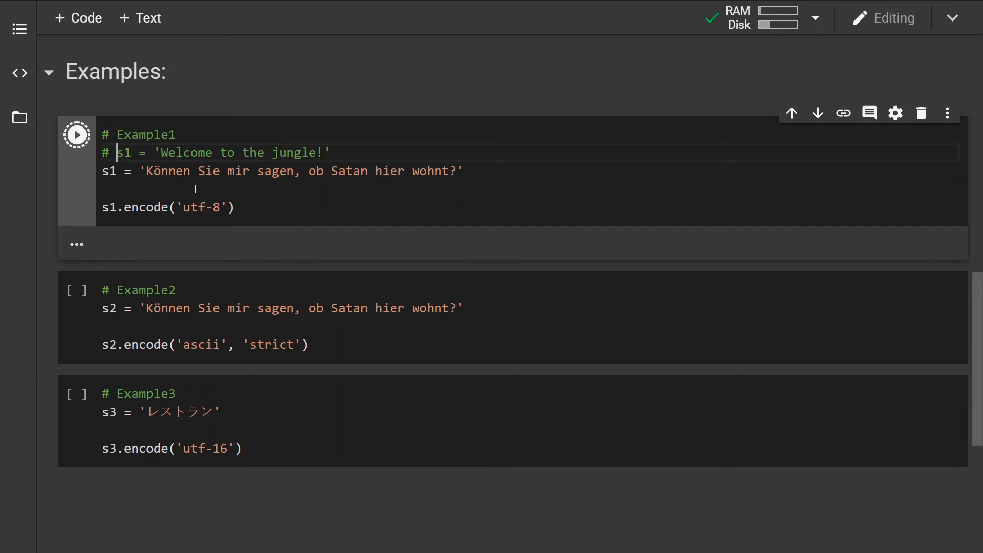
{"action": "left_click", "coordinate": [76, 134]}
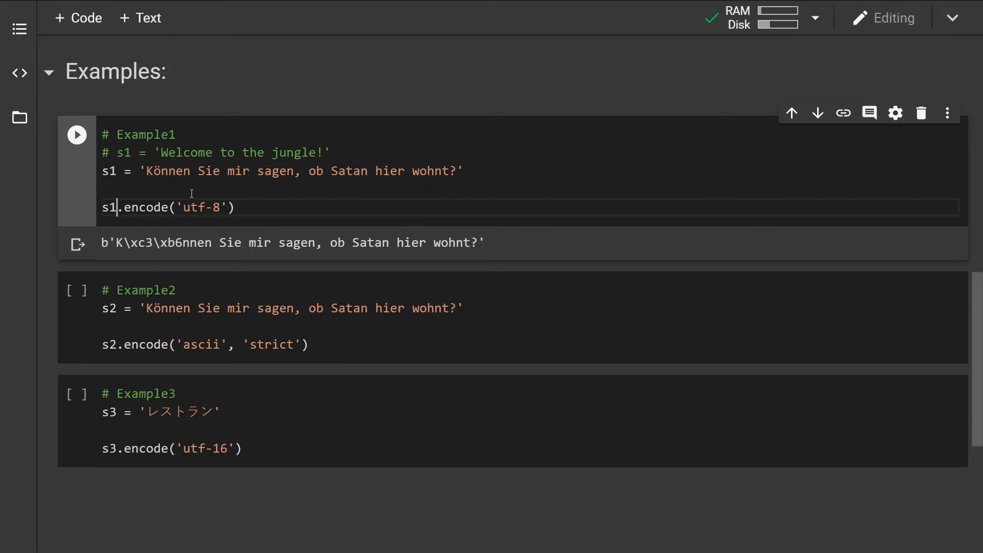
- Change Example1's encoding to 'ascii' and run it, raising a UnicodeEncodeError on the ö
{"action": "double_click", "coordinate": [200, 208]}
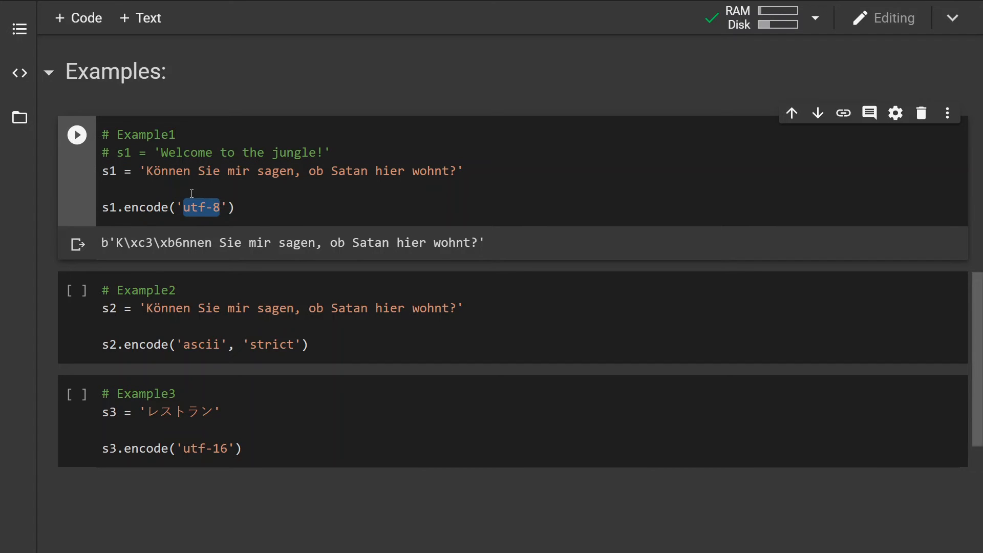
{"action": "type", "text": "ascii"}
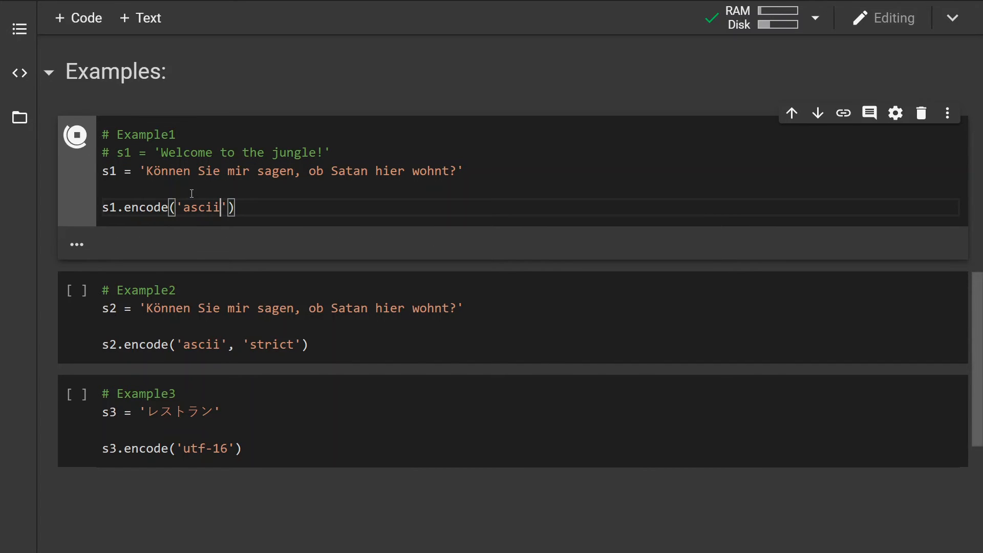
{"action": "left_click", "coordinate": [76, 135]}
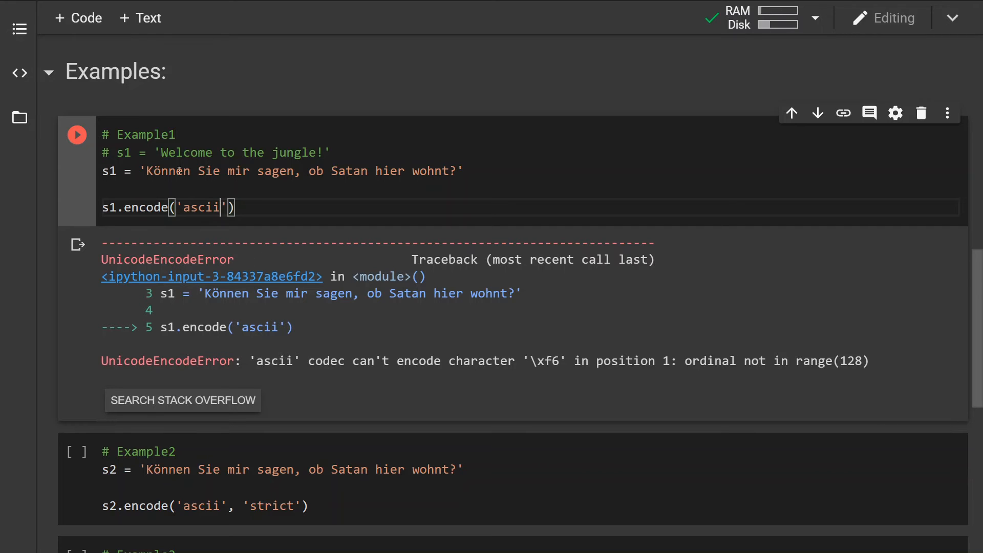
{"action": "mouse_move", "coordinate": [242, 187]}
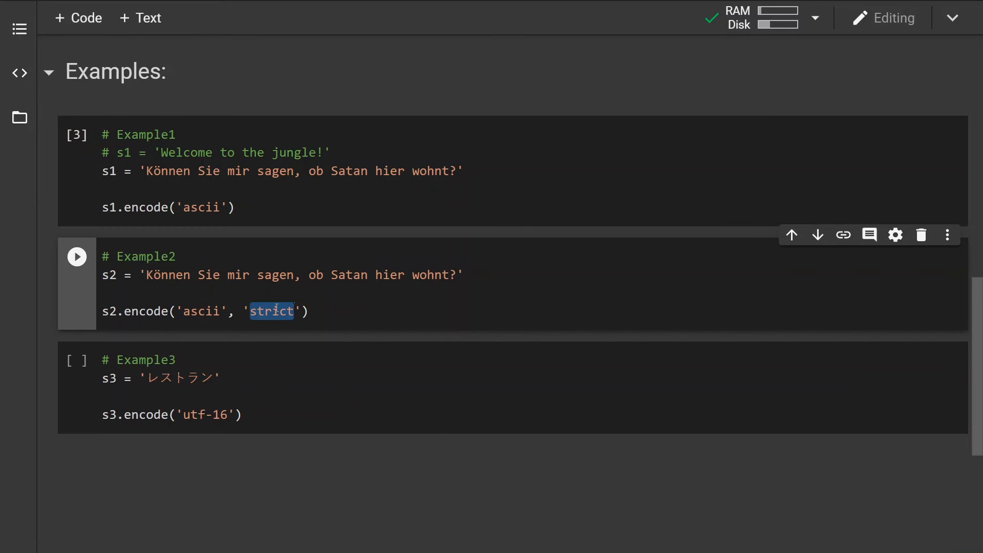
- Run Example2 with errors='ignore' dropping the ö, then with 'replace' giving b'K?nnen Sie mir sagen, ob Satan hier wohnt?'
{"action": "key", "text": "Delete"}
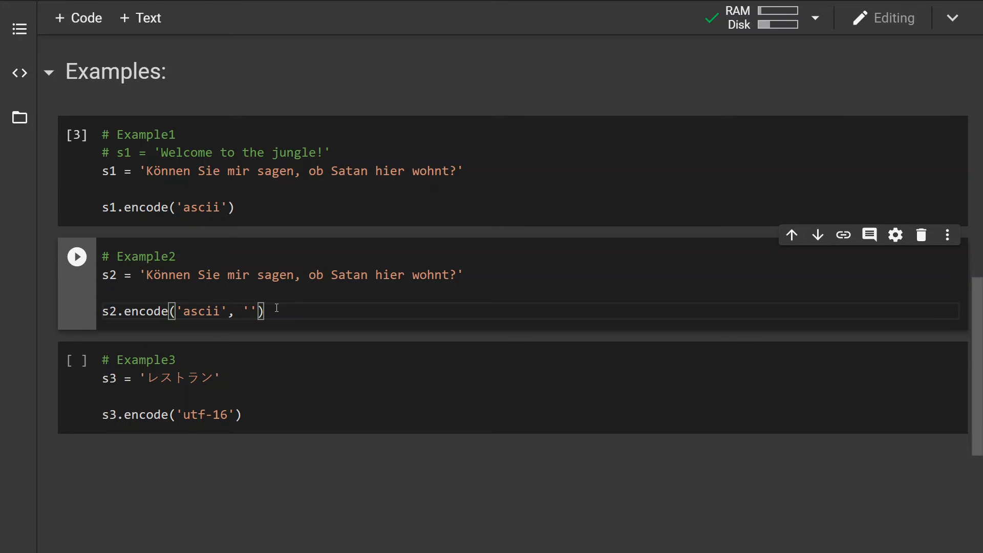
{"action": "type", "text": "ignore"}
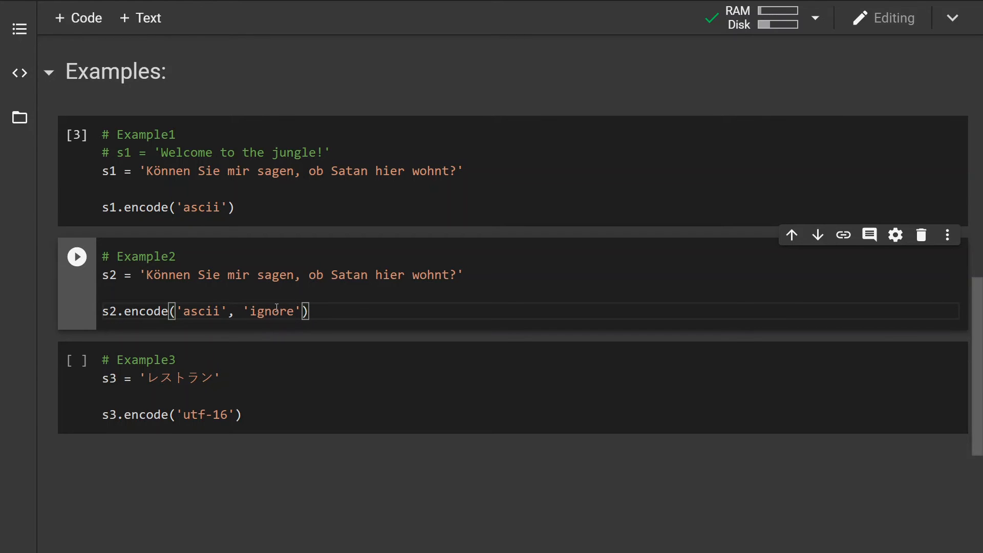
{"action": "left_click", "coordinate": [77, 256]}
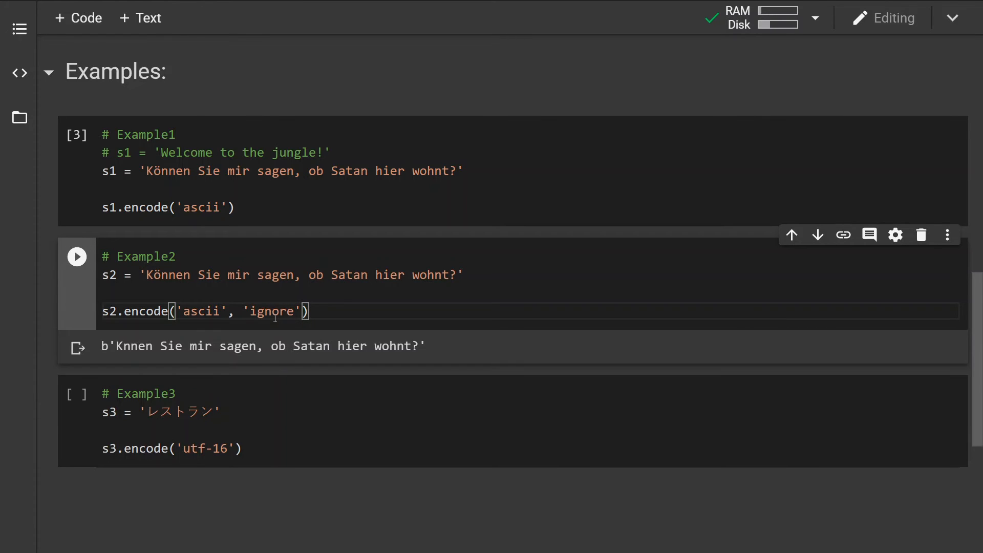
{"action": "mouse_move", "coordinate": [104, 337]}
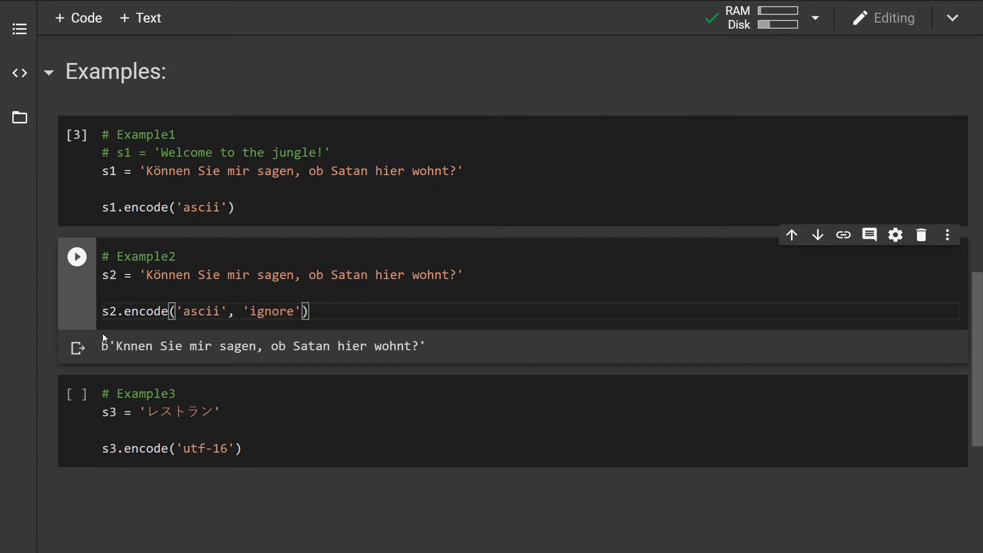
{"action": "mouse_move", "coordinate": [122, 345]}
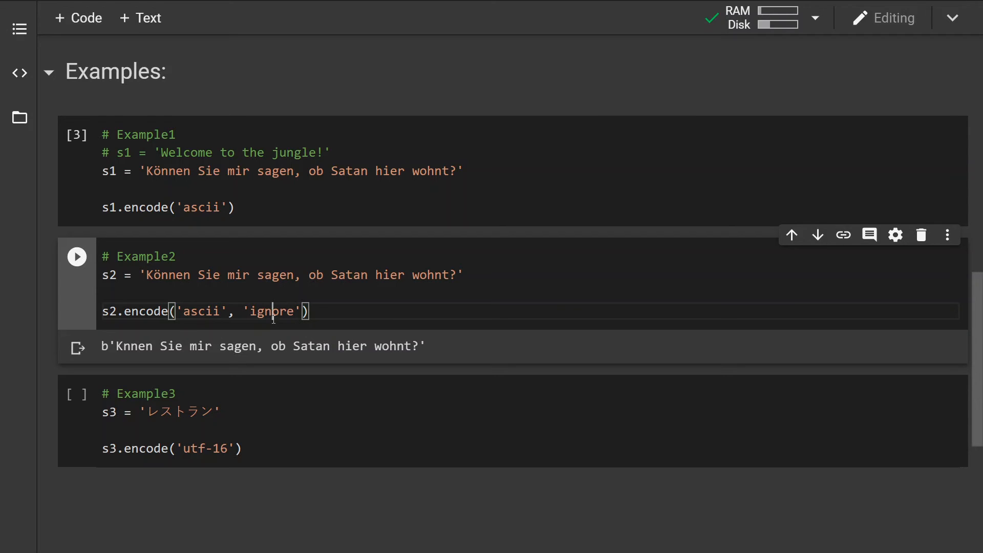
{"action": "type", "text": "replace"}
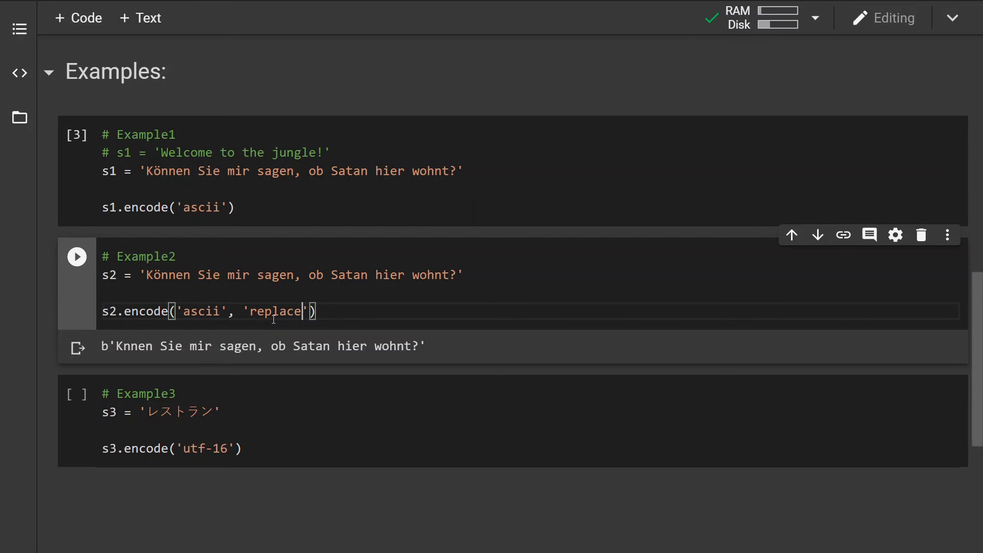
{"action": "left_click", "coordinate": [77, 255]}
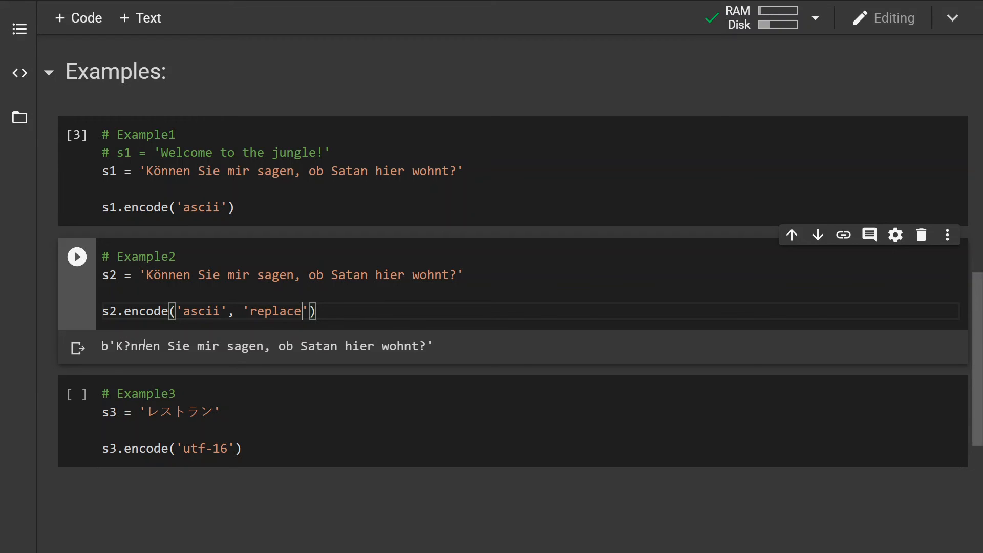
- Run Example3 to encode the Japanese word レストラン as utf-16 bytes
{"action": "scroll", "scroll_direction": "up", "scroll_amount": 3}
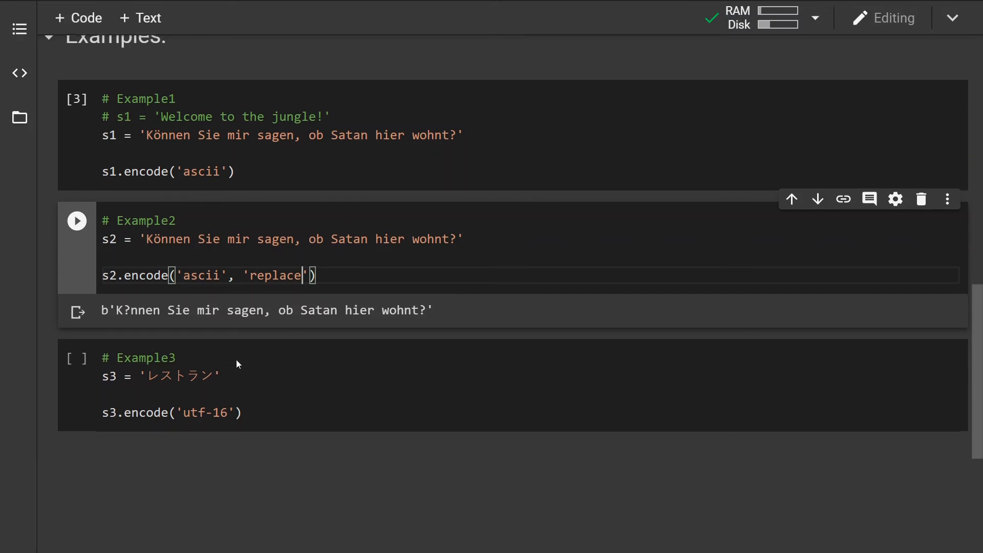
{"action": "left_click", "coordinate": [76, 220]}
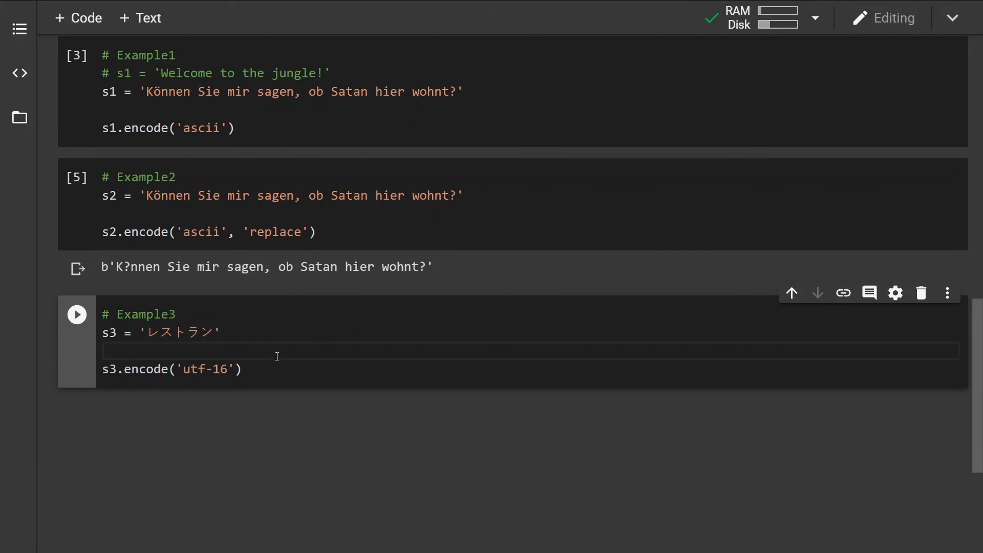
{"action": "mouse_move", "coordinate": [236, 336]}
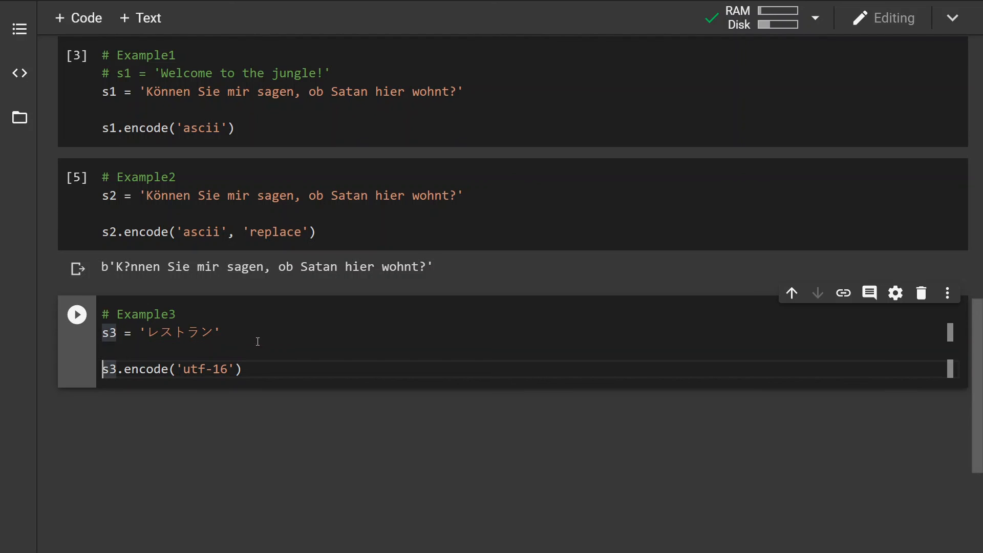
{"action": "left_click", "coordinate": [77, 314]}
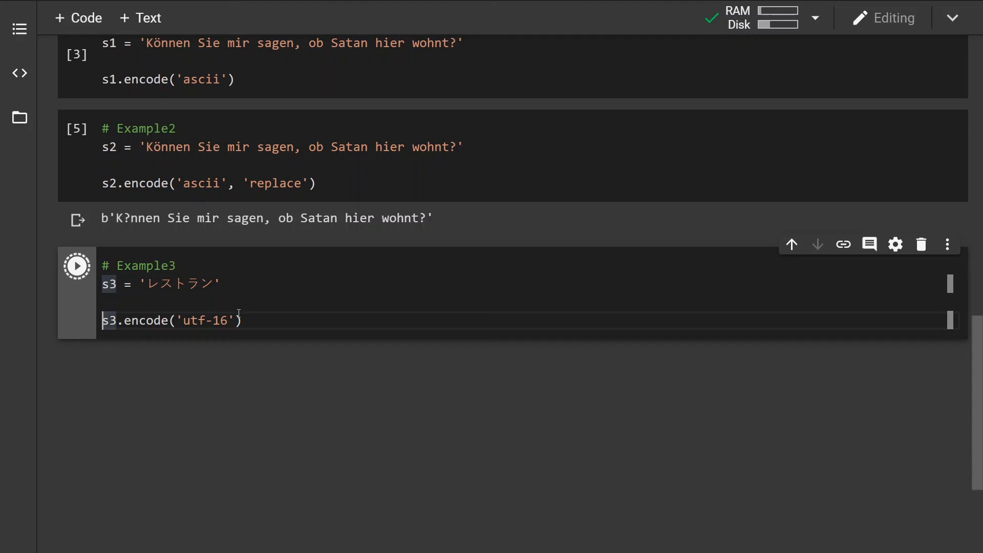
{"action": "left_click", "coordinate": [77, 266]}
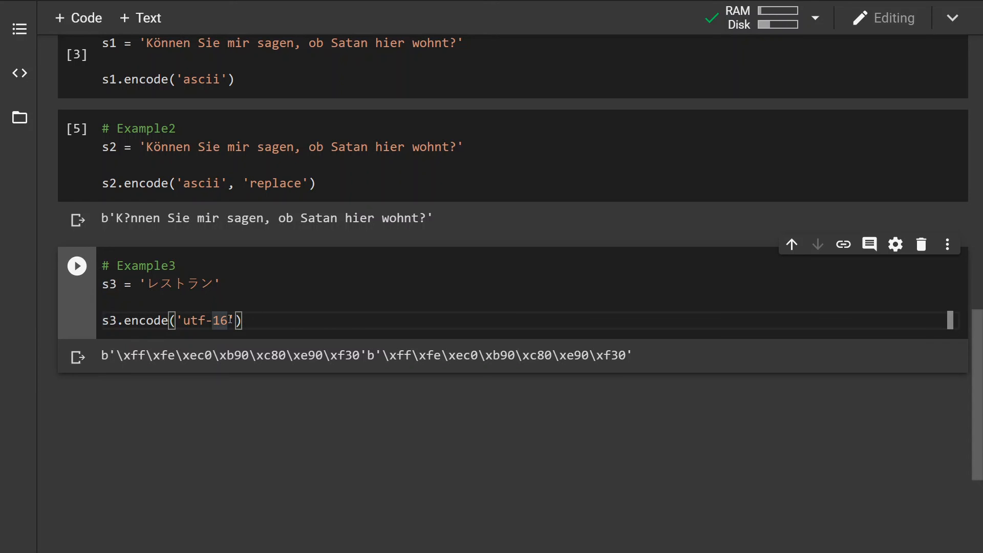
- Run Example3 with the 'u8' alias, then with 'utf_8', showing レストラン's utf-8 bytes
{"action": "key", "text": "Left"}
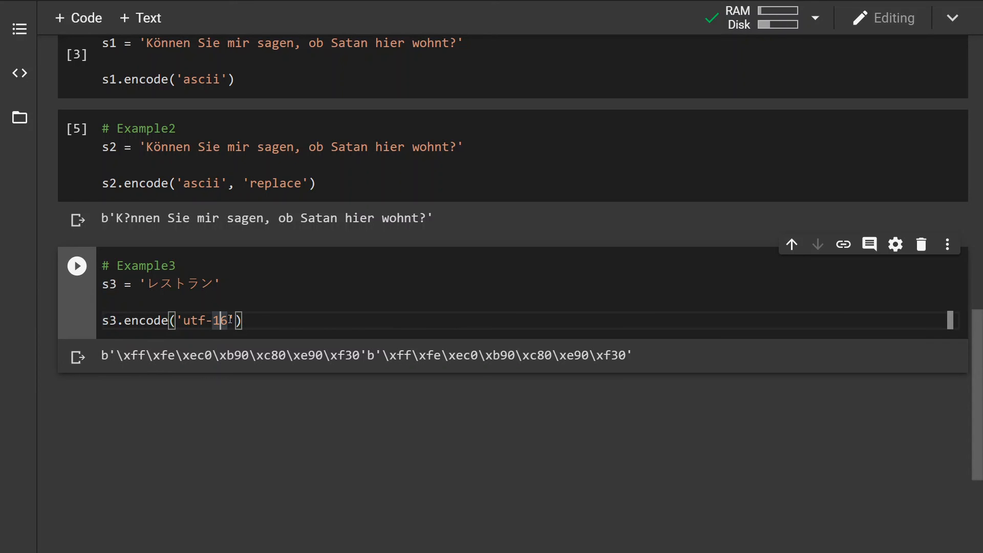
{"action": "key", "text": "Backspace"}
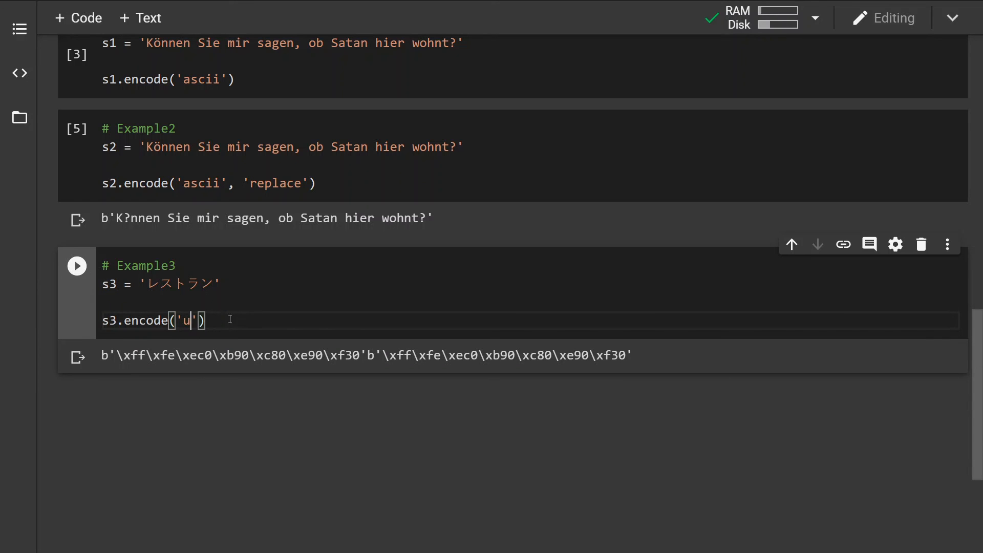
{"action": "type", "text": "8"}
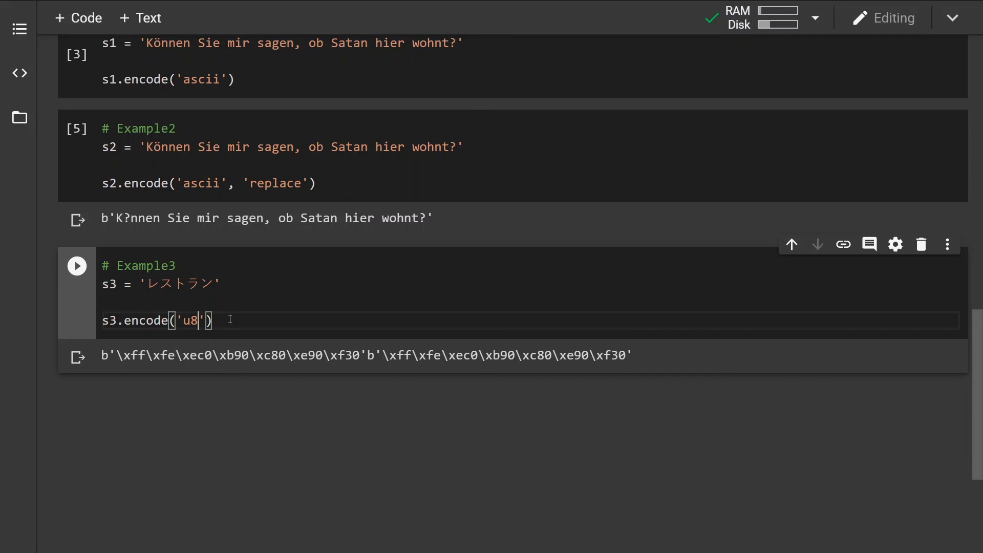
{"action": "left_click", "coordinate": [77, 266]}
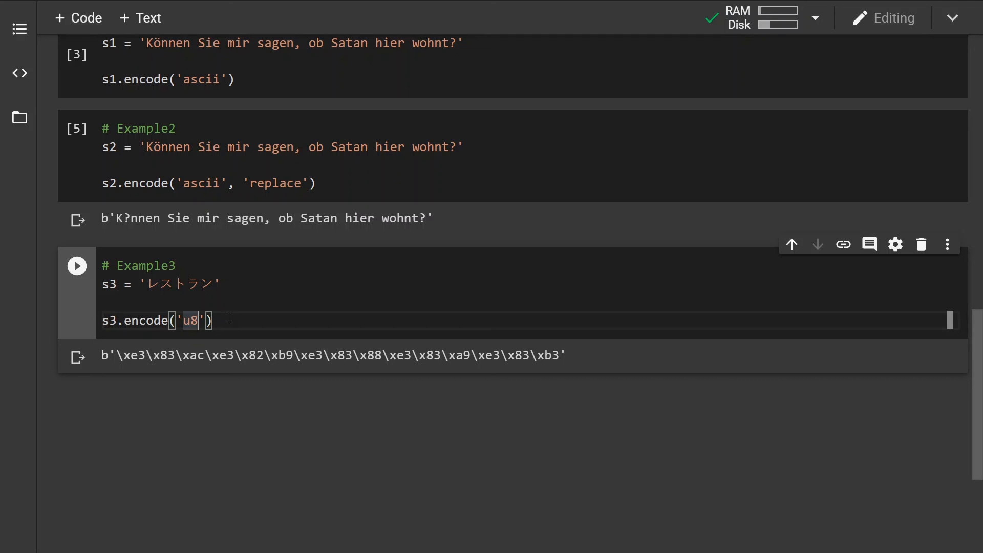
{"action": "type", "text": "utf_"}
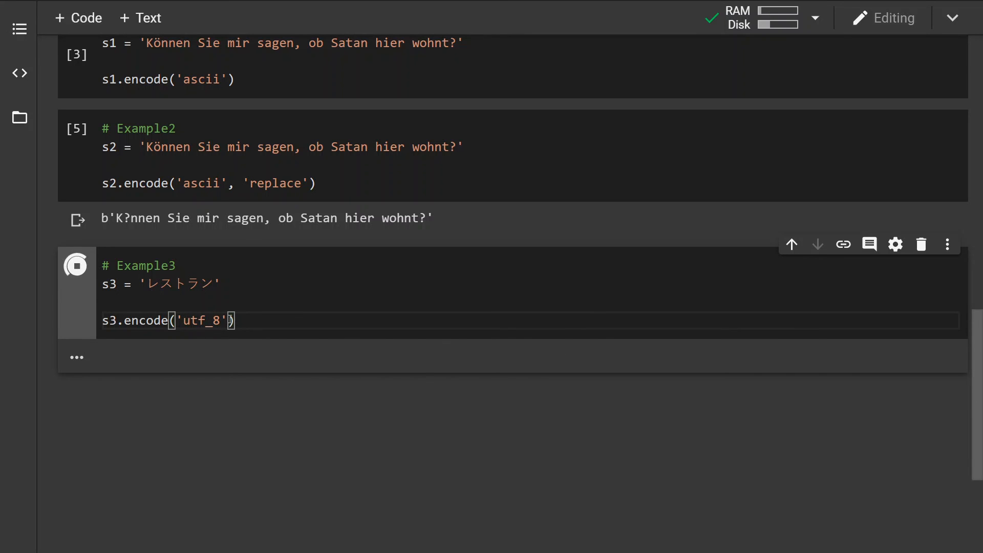
{"action": "left_click", "coordinate": [75, 265]}
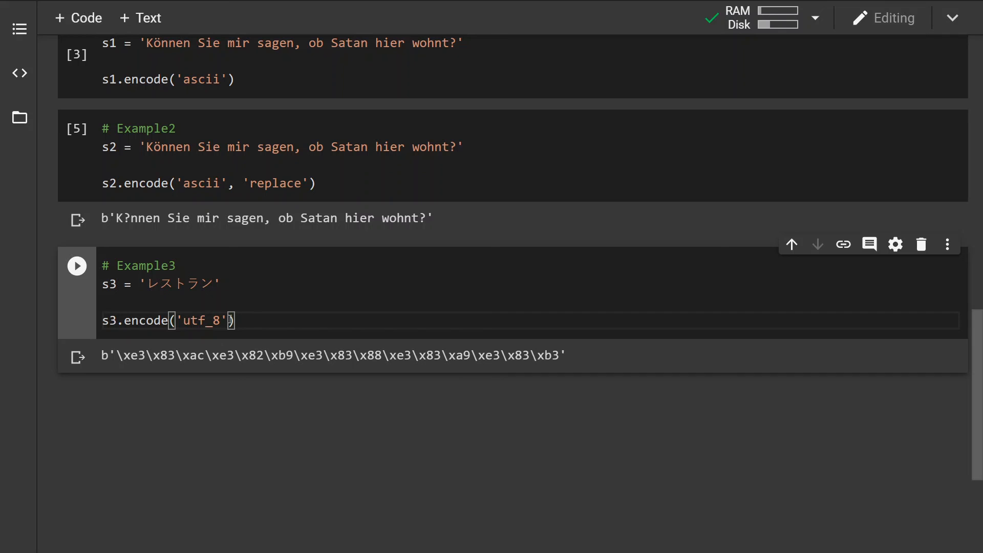